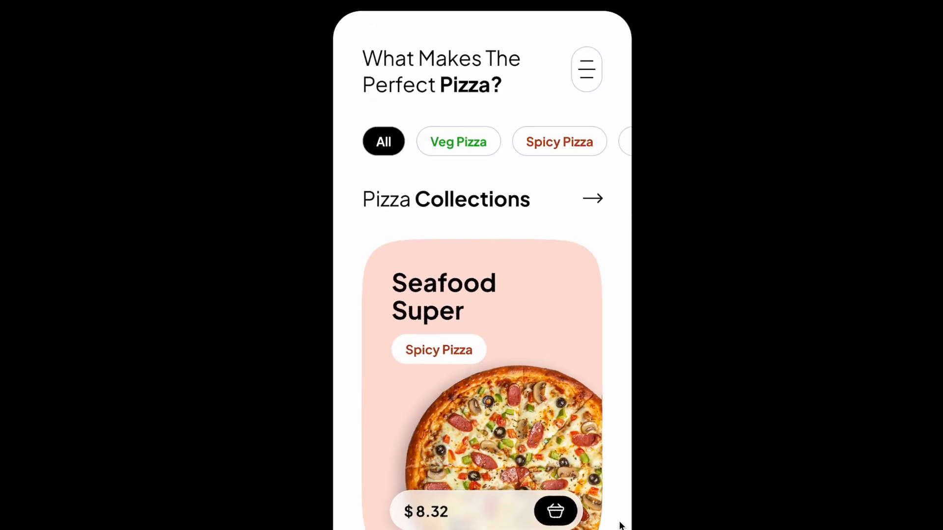
# Wrap the heart icon and its label in an auto-layout frame (Shift+A).
pyautogui.scroll(-3)
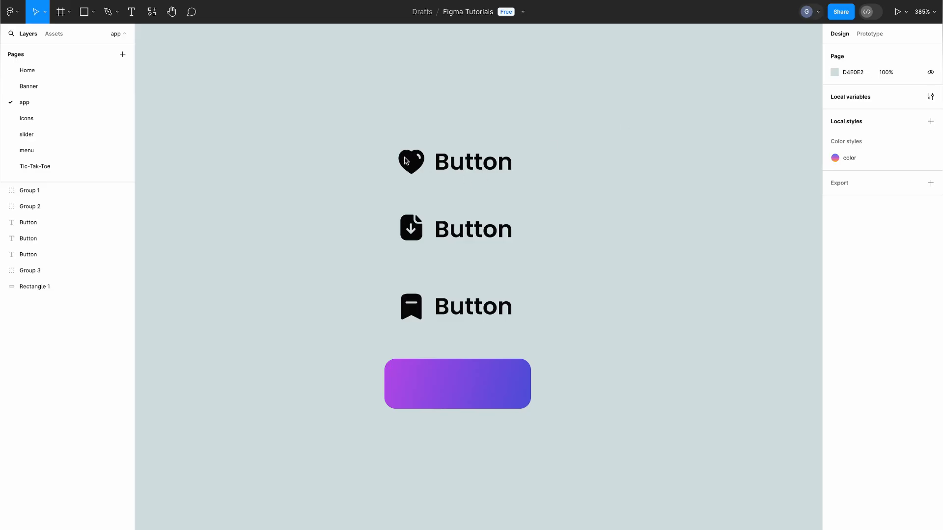
pyautogui.click(411, 161)
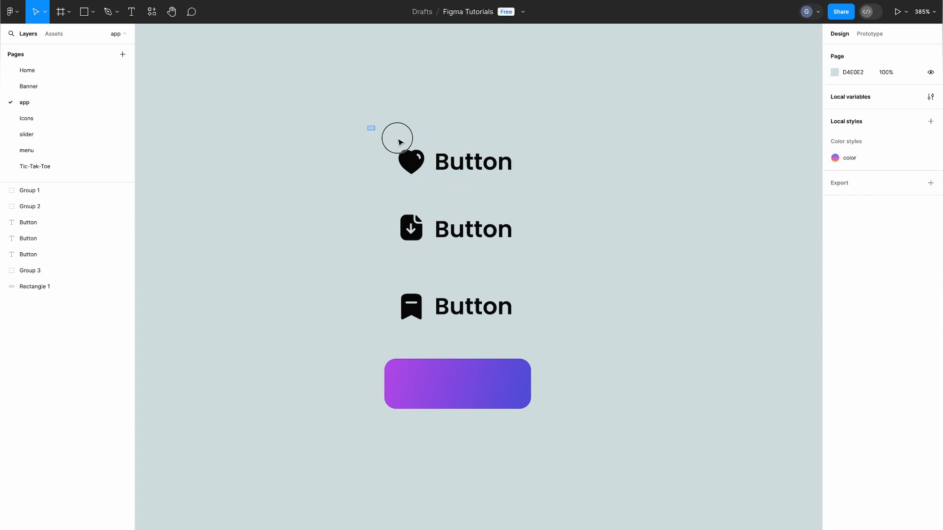
pyautogui.click(371, 129)
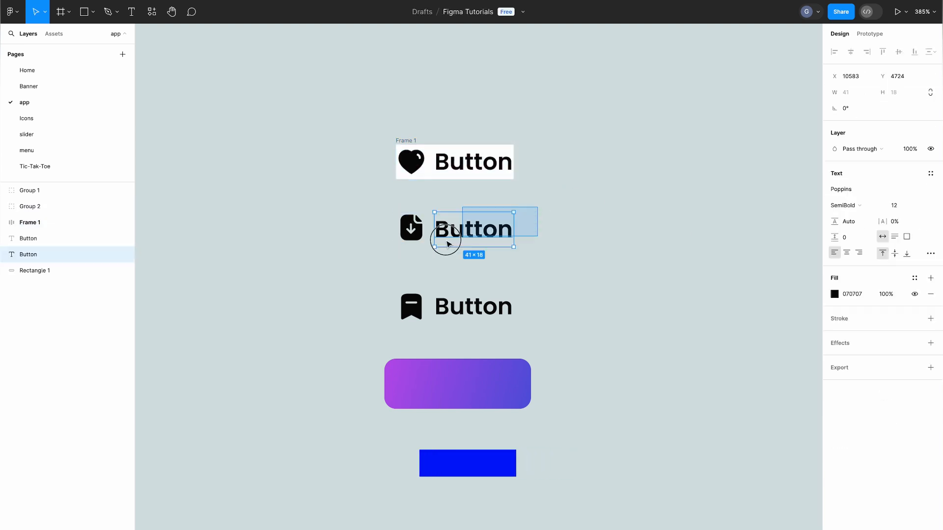
pyautogui.press('shift+a')
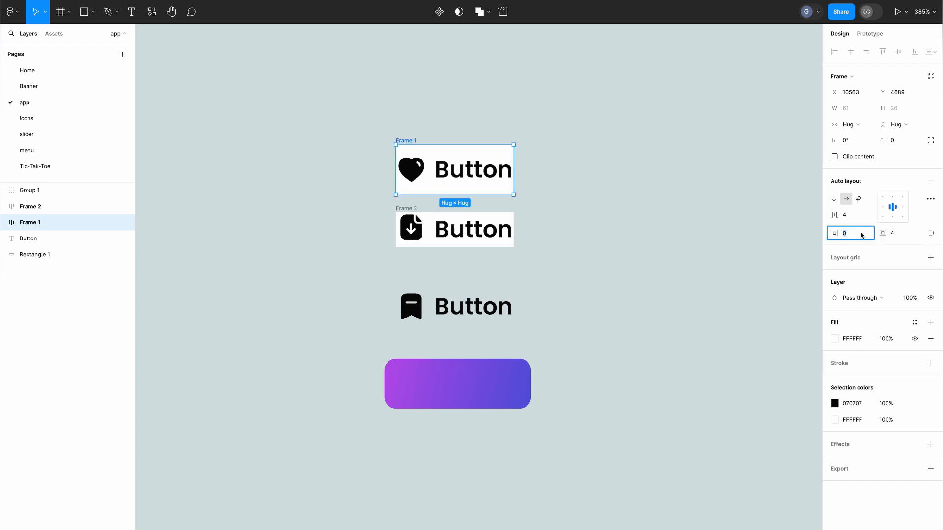
# Give the button a white fill with padding and corner radius values 7, 8 and 6.
pyautogui.write('7')
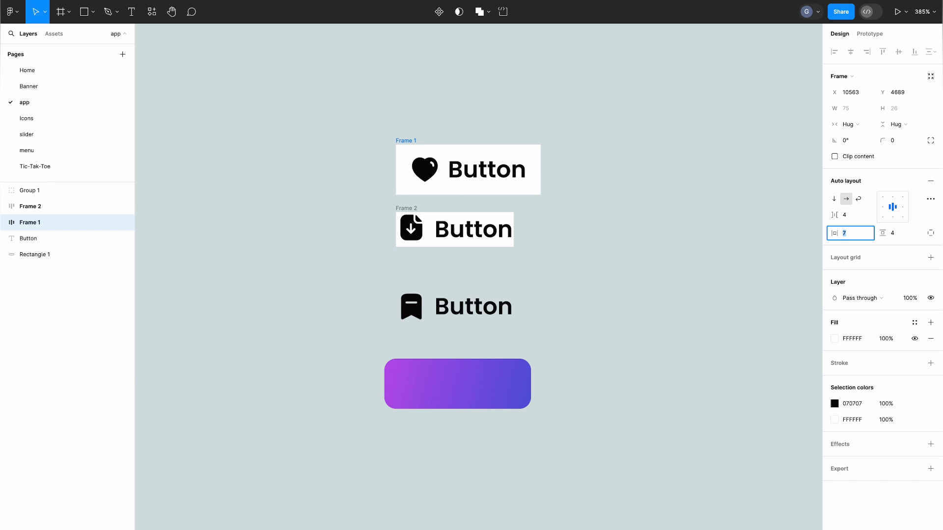
pyautogui.write('8')
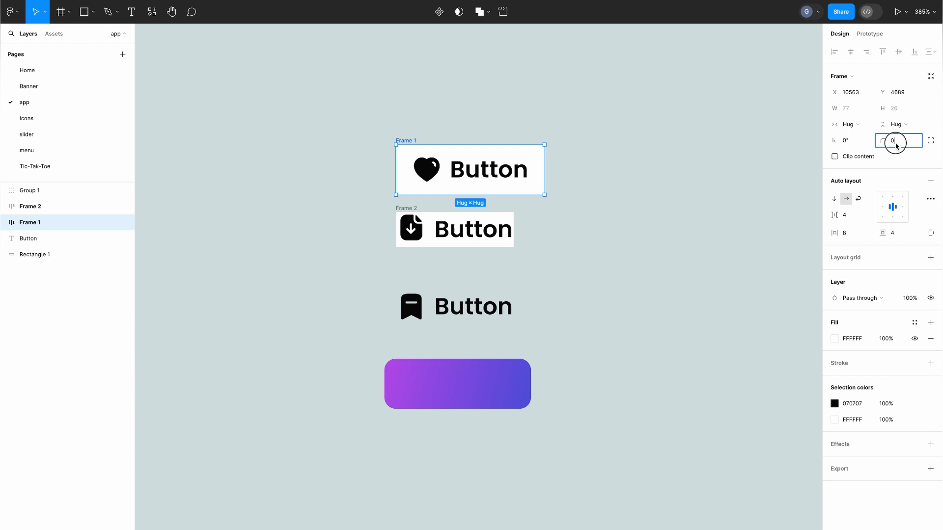
pyautogui.write('6')
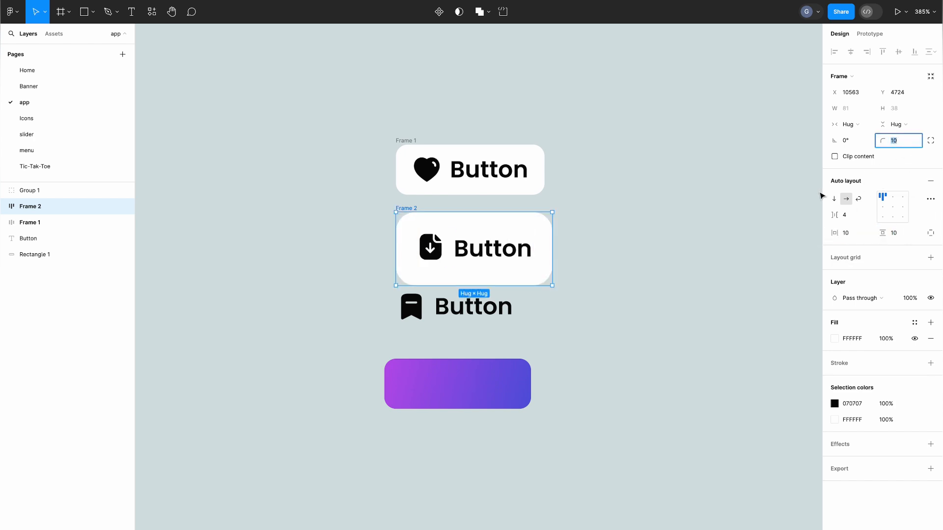
pyautogui.moveTo(818, 196)
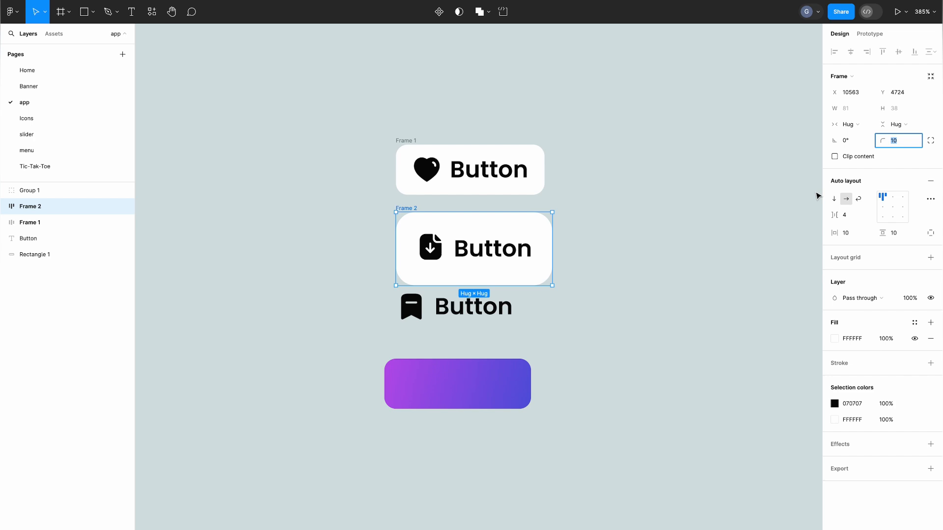
pyautogui.moveTo(809, 199)
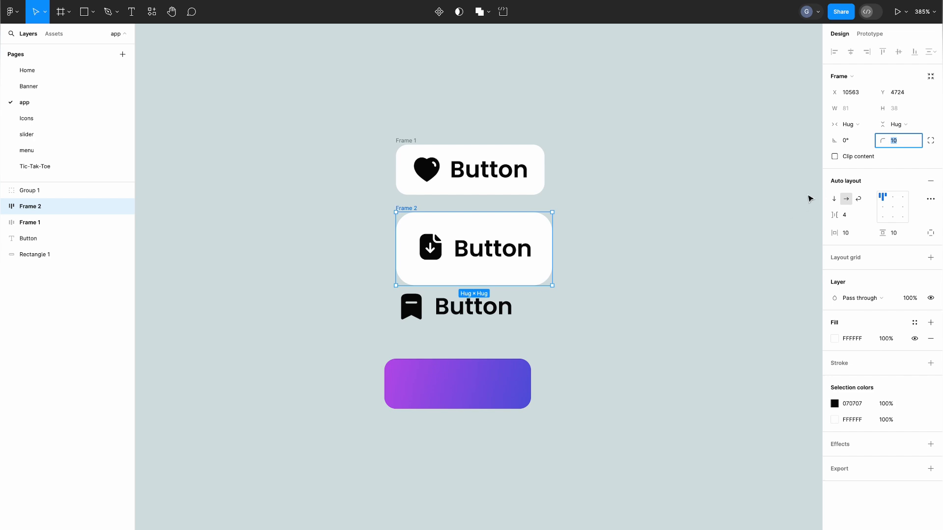
pyautogui.moveTo(822, 196)
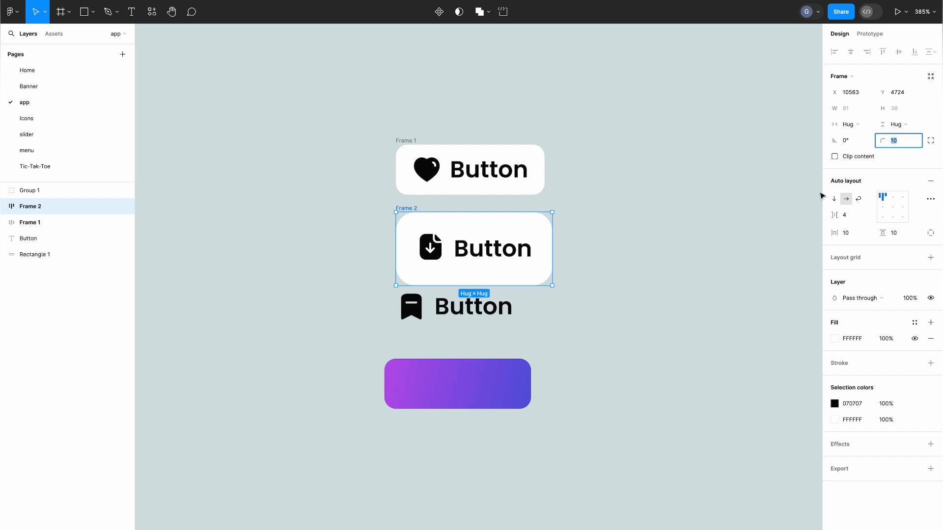
# Wrap the bookmark icon, label and gradient shape in one auto-layout button frame.
pyautogui.click(412, 307)
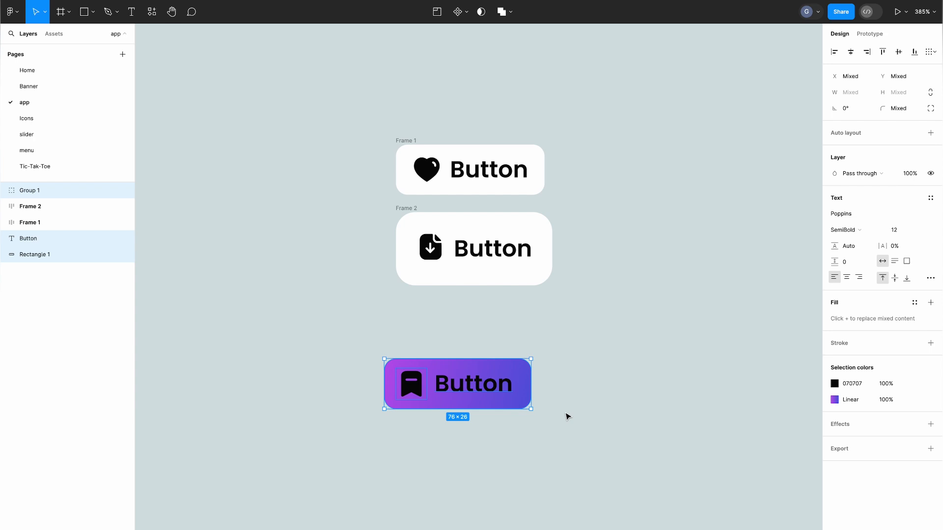
pyautogui.press('shift+a')
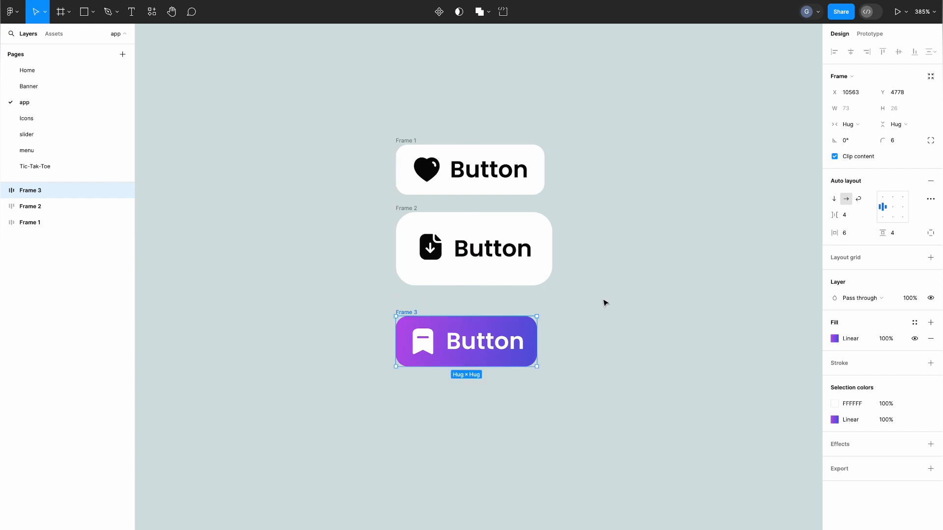
pyautogui.moveTo(616, 301)
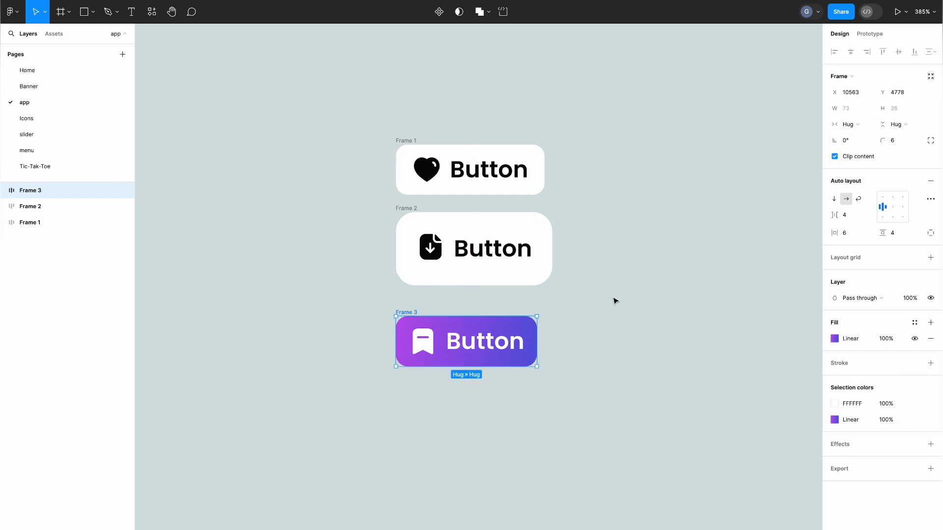
pyautogui.moveTo(620, 297)
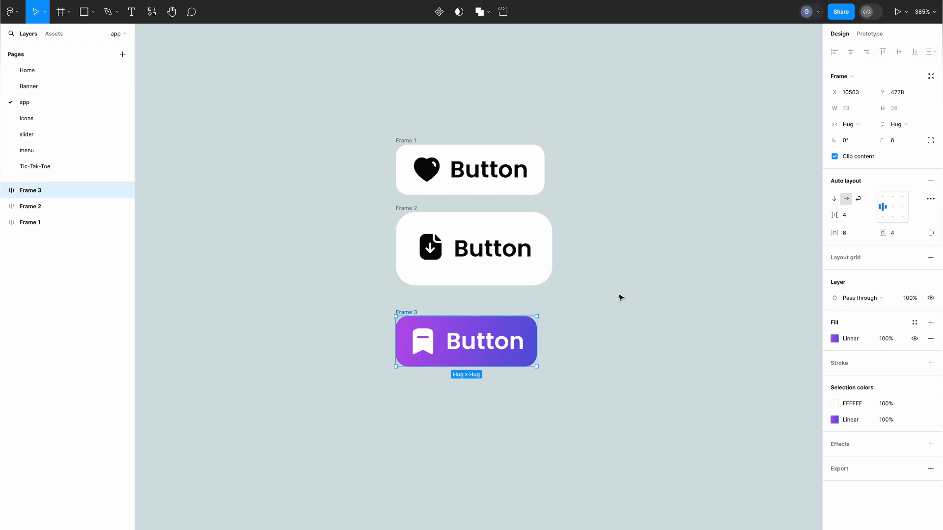
pyautogui.moveTo(770, 277)
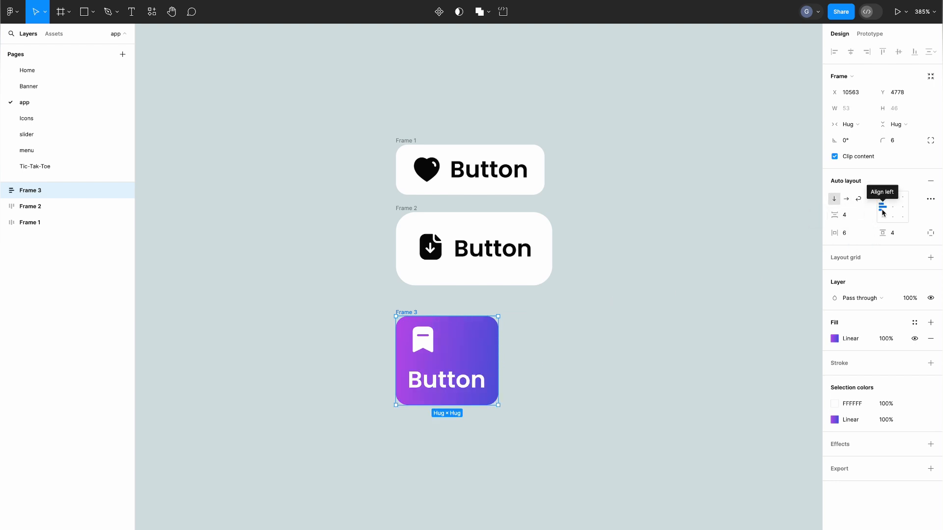
pyautogui.click(893, 210)
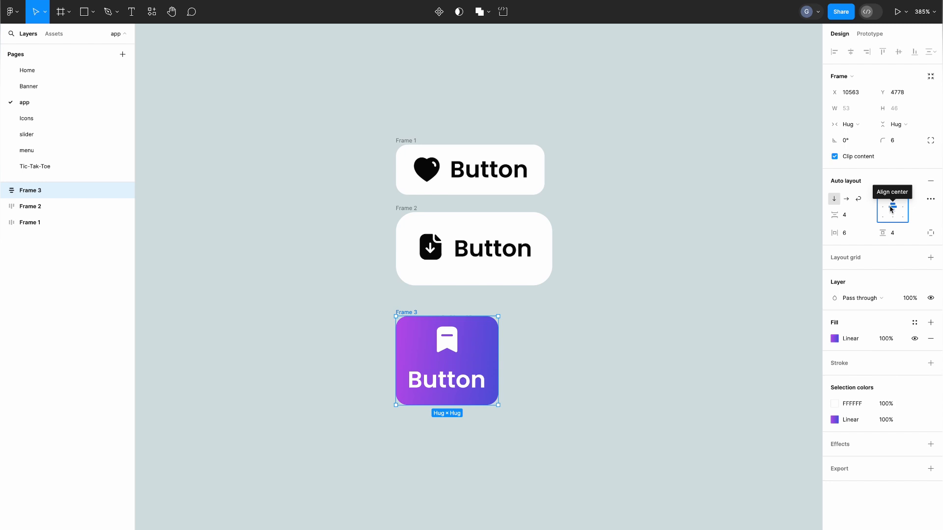
pyautogui.moveTo(845, 199)
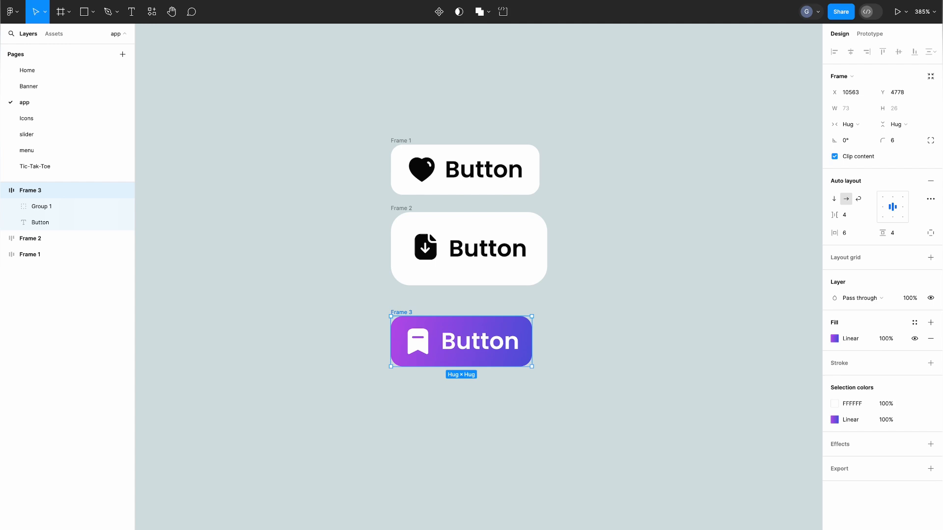
# Switch the gradient button to per-side padding and set one side to 12.
pyautogui.click(895, 249)
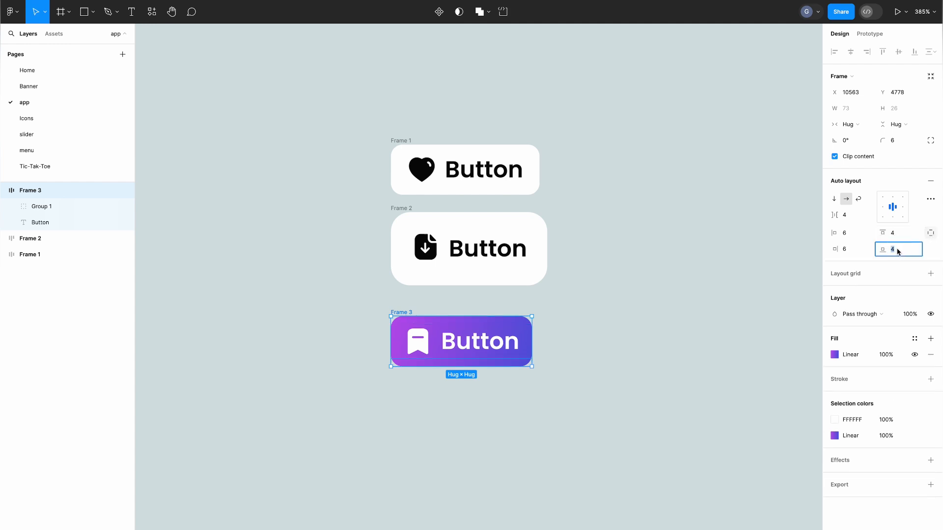
pyautogui.click(850, 249)
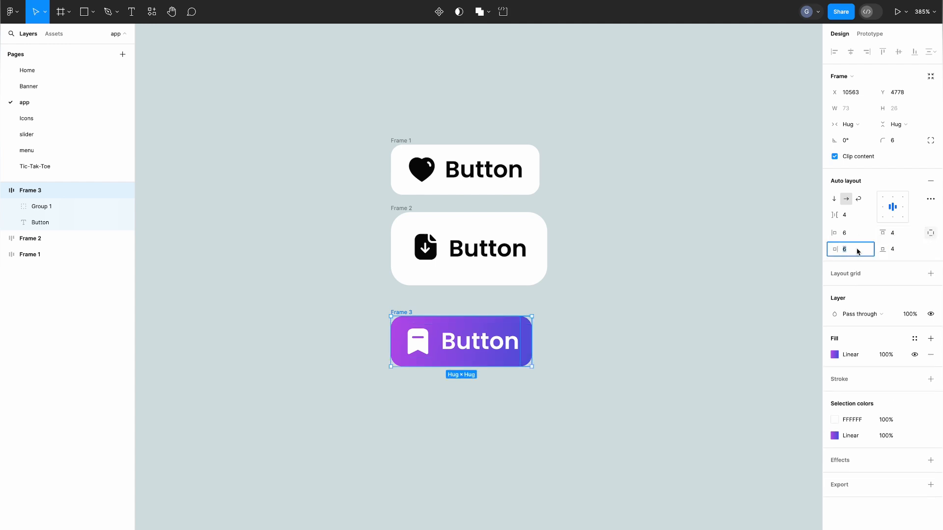
pyautogui.write('12')
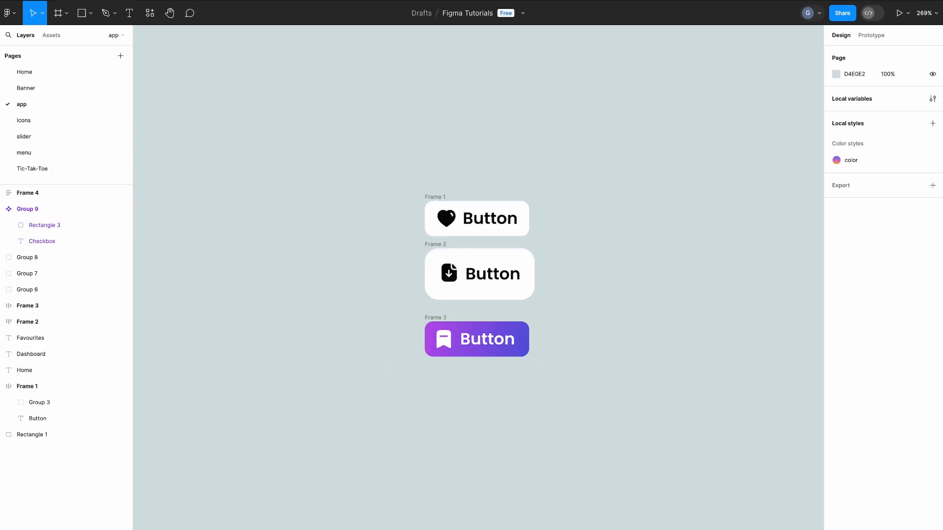
# Change the gradient button's label text to 'Okay' so it shrinks to fit.
pyautogui.doubleClick(487, 339)
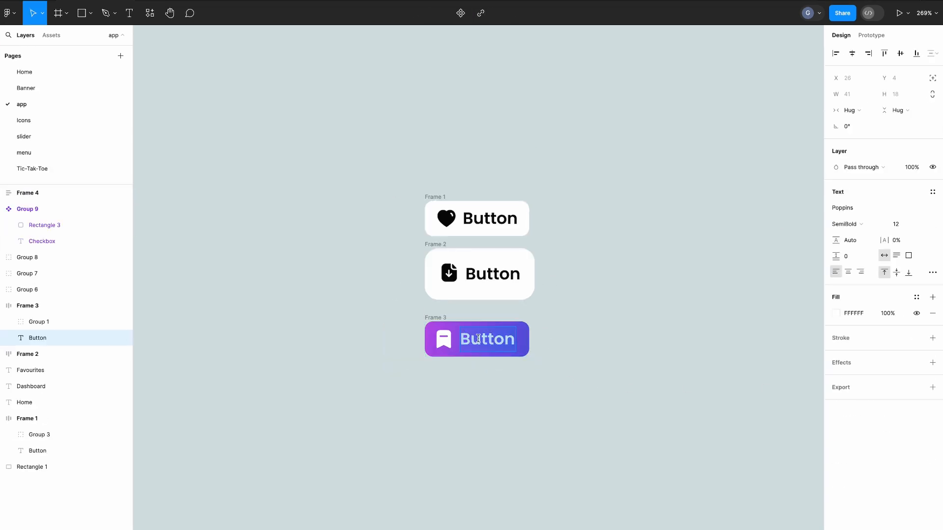
pyautogui.write('O')
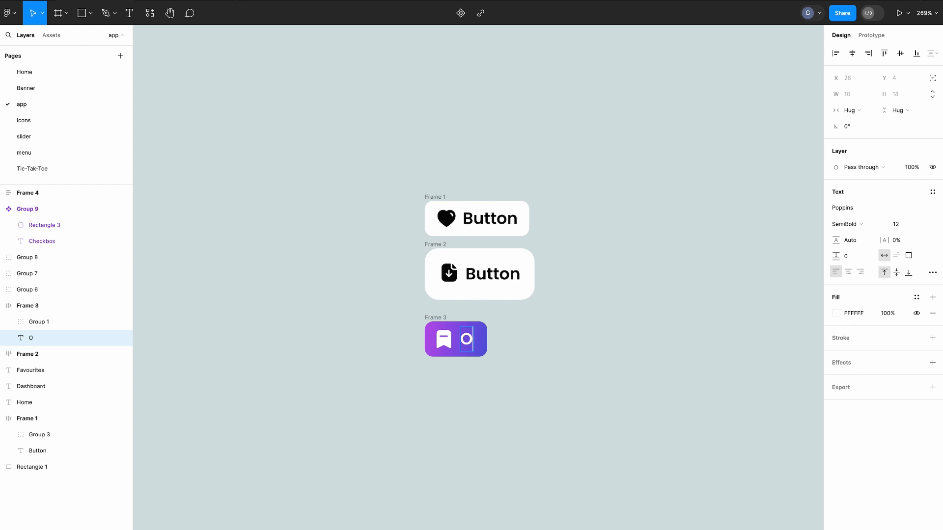
pyautogui.write('kay')
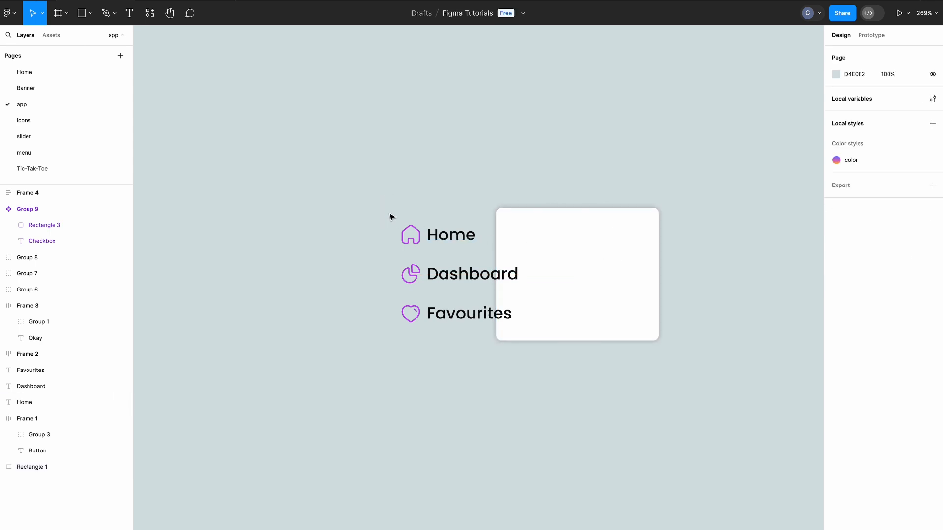
# Wrap the house icon and Home label in horizontal auto layout, vertically centred.
pyautogui.click(438, 233)
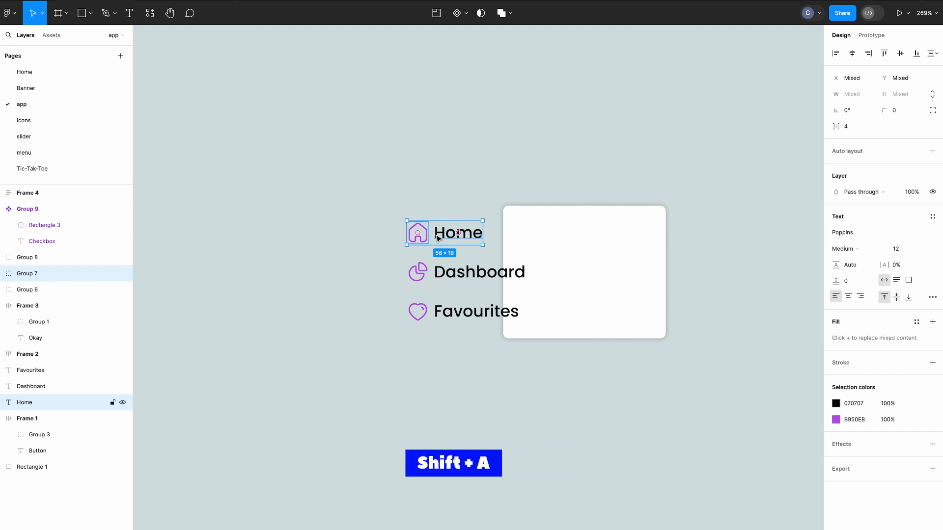
pyautogui.press('shift+a')
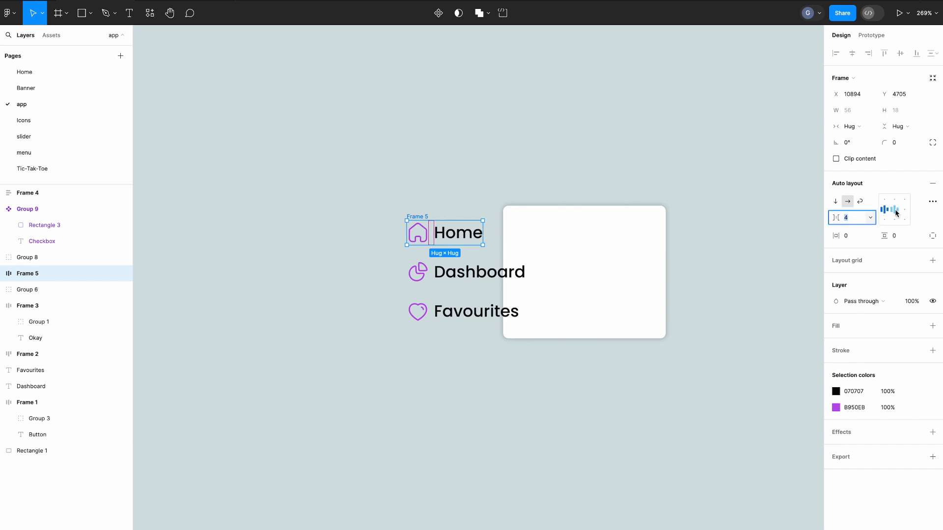
pyautogui.click(889, 209)
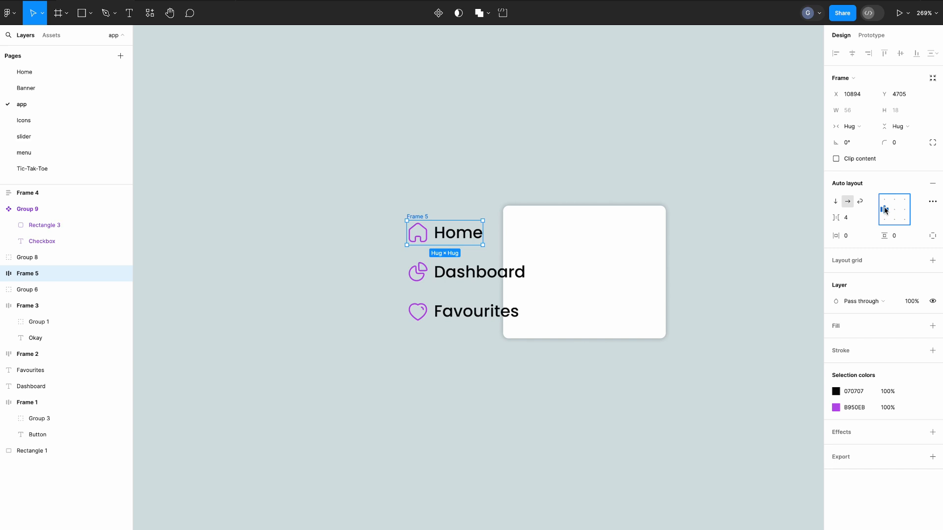
pyautogui.moveTo(882, 209)
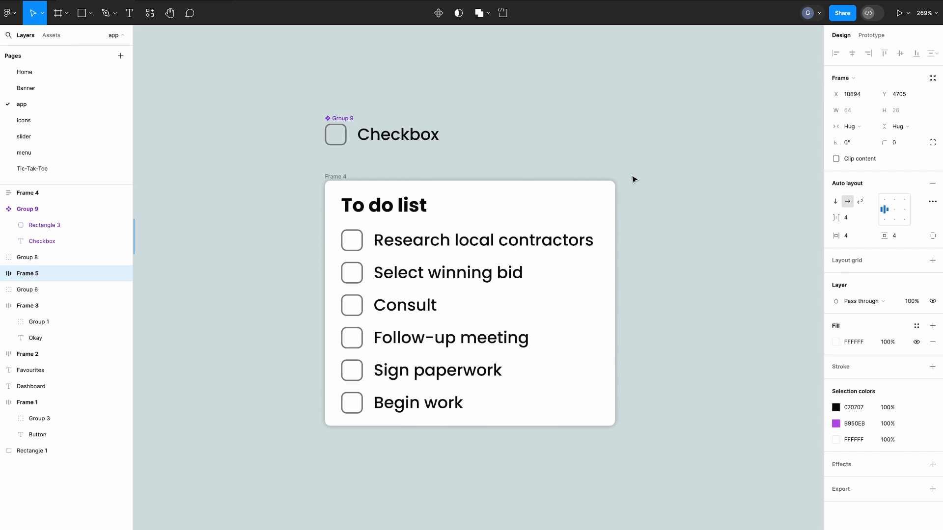
pyautogui.moveTo(351, 179)
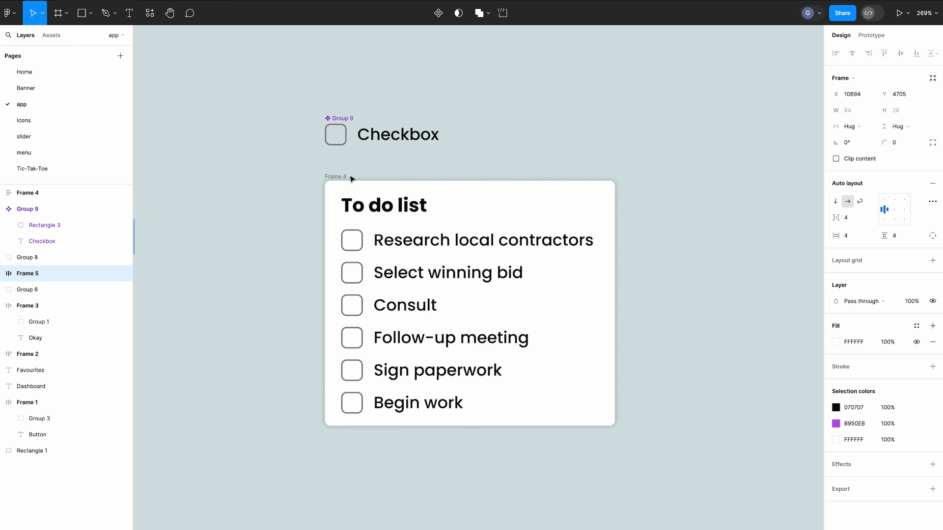
# Uncheck Clip content on the To do list card and resize it back to about 207 wide.
pyautogui.click(442, 273)
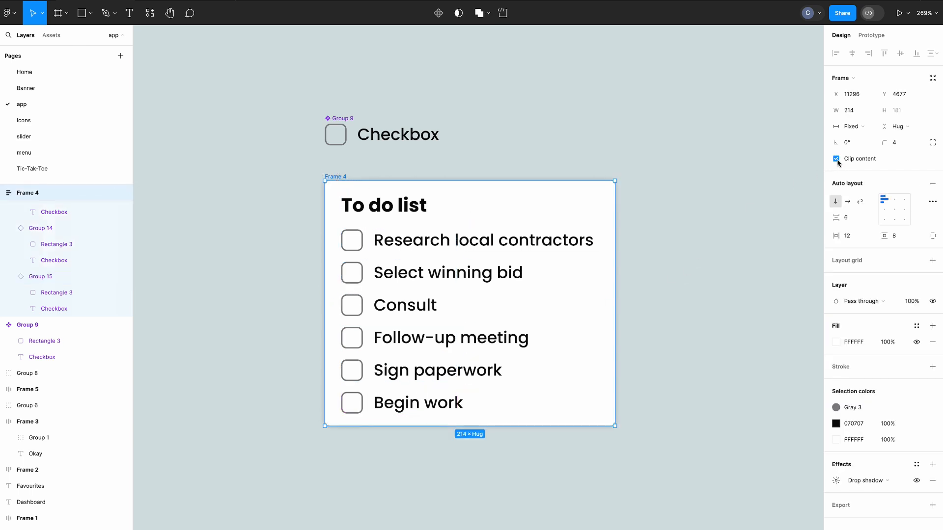
pyautogui.click(836, 158)
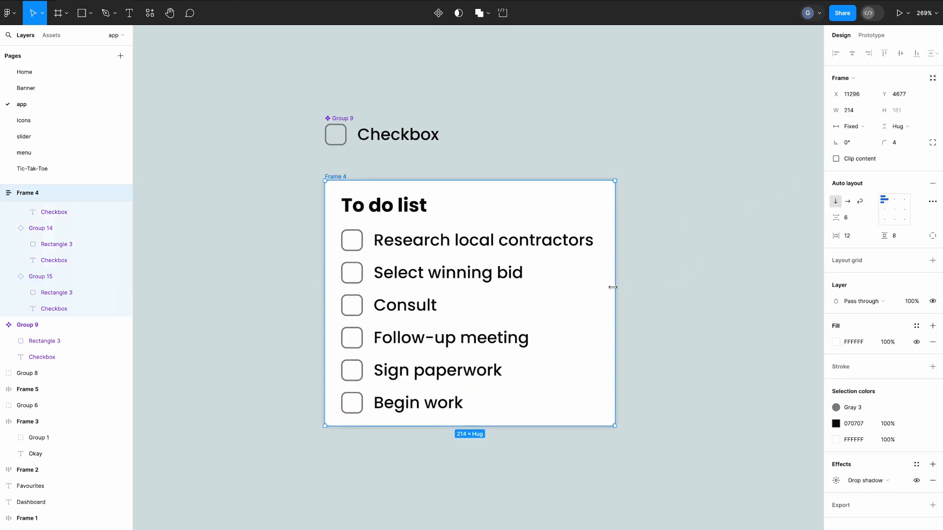
pyautogui.moveTo(614, 287); pyautogui.dragTo(430, 294)
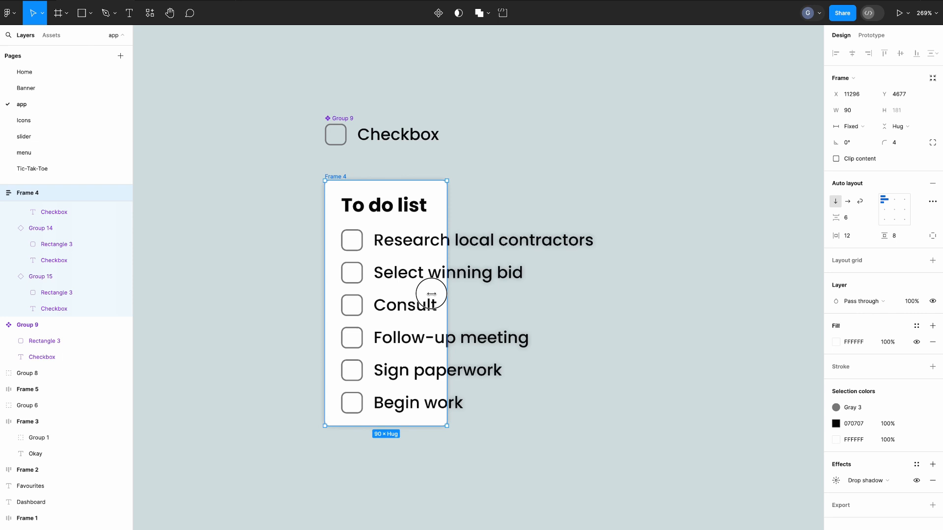
pyautogui.moveTo(447, 303); pyautogui.dragTo(605, 303)
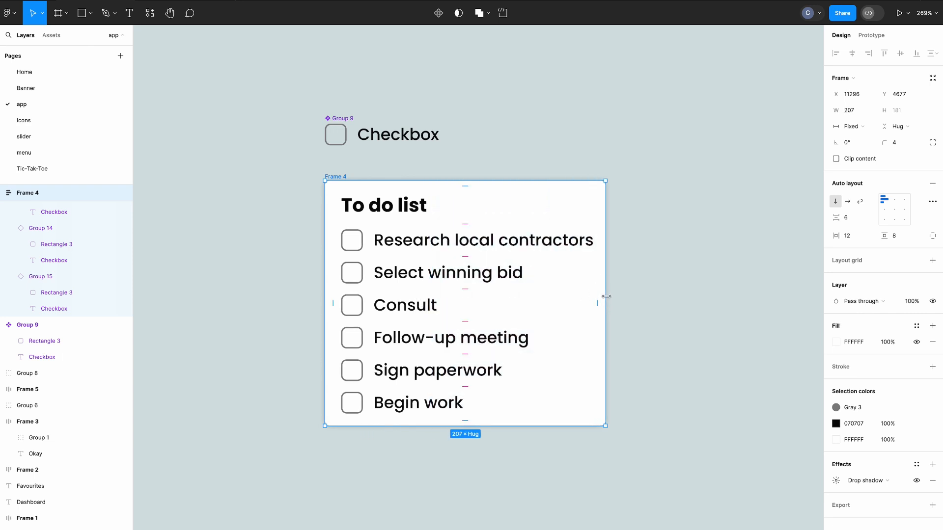
pyautogui.click(383, 134)
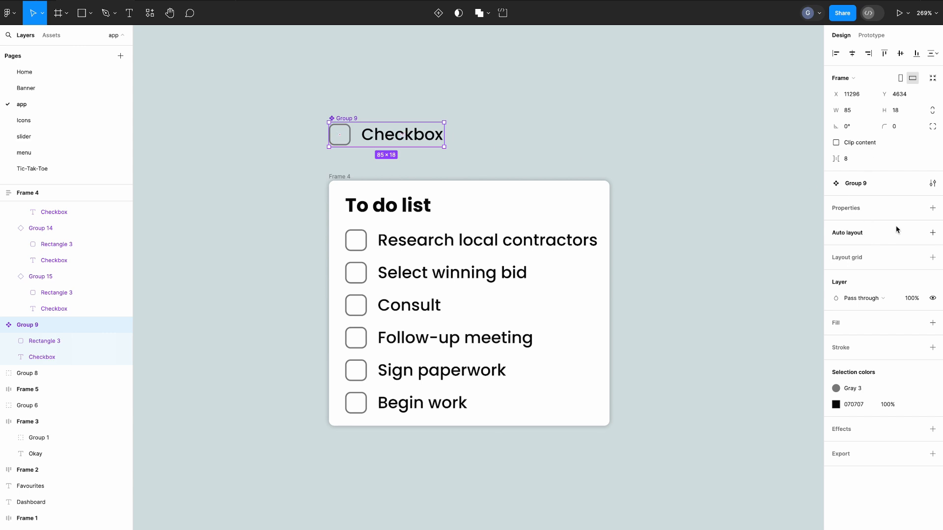
# Auto-layout the Checkbox component and set the items and their label to Fill container width.
pyautogui.click(933, 233)
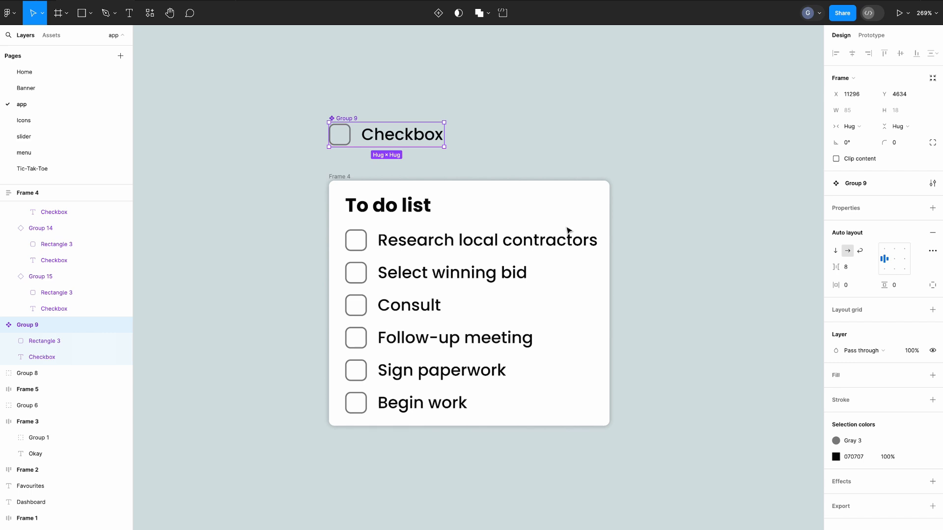
pyautogui.click(486, 239)
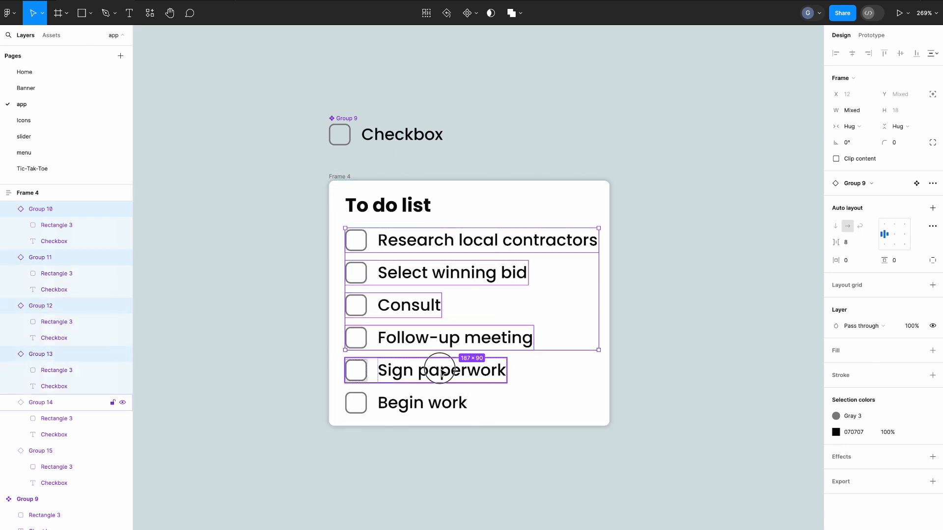
pyautogui.click(849, 126)
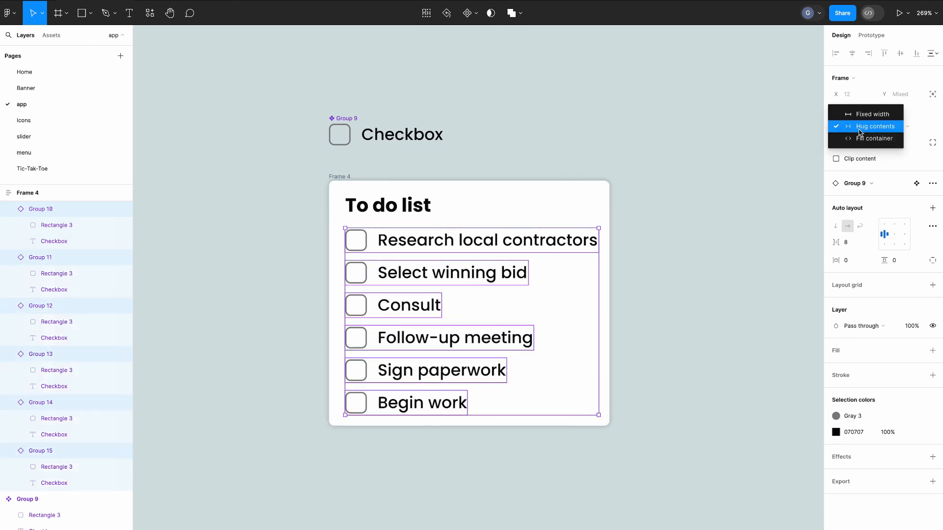
pyautogui.click(877, 139)
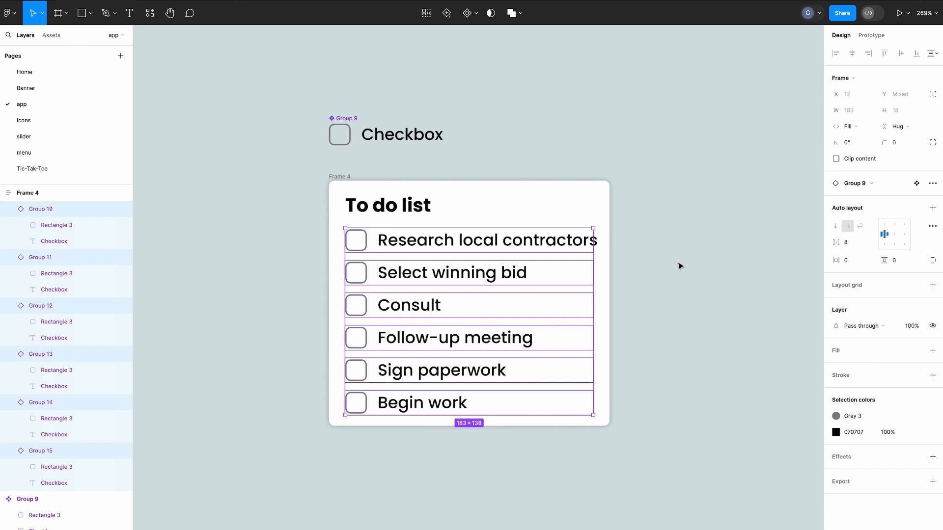
pyautogui.moveTo(402, 134)
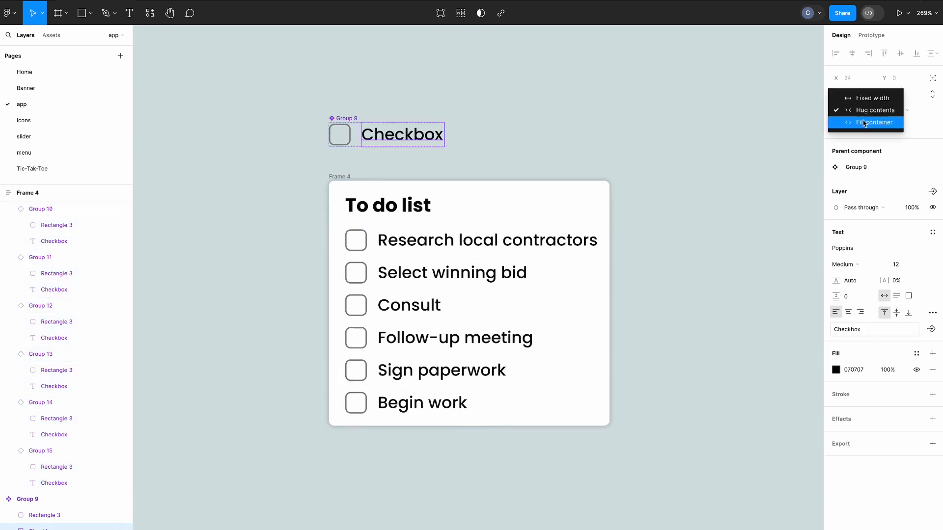
pyautogui.click(873, 123)
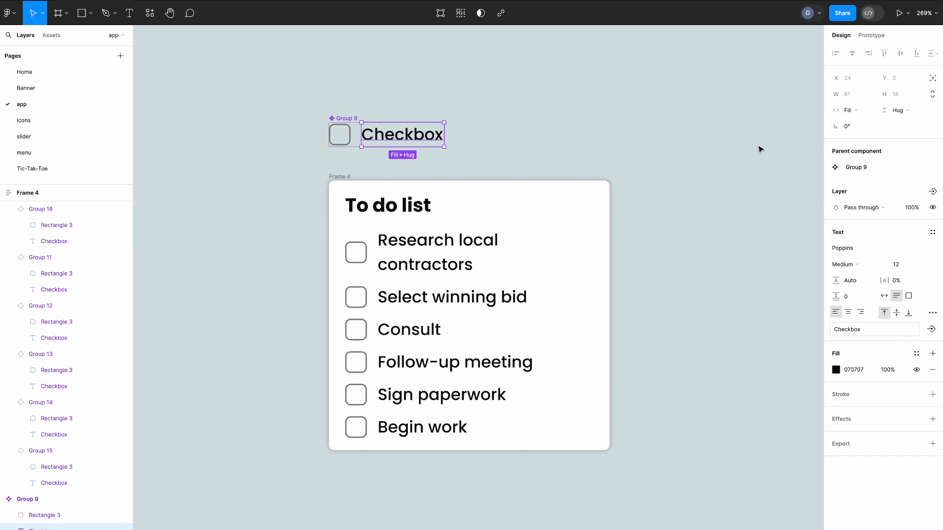
pyautogui.click(461, 252)
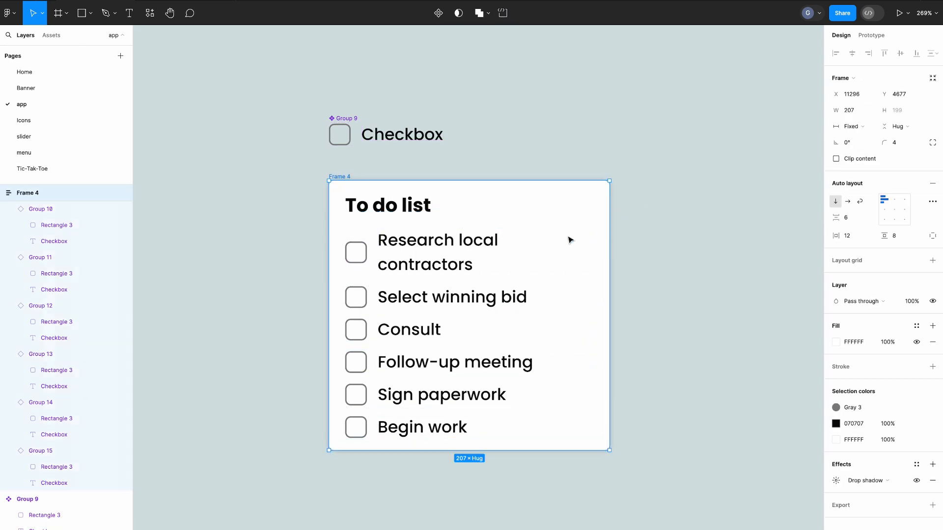
# Widen the card and indent the middle items with left padding 28, then 24.
pyautogui.moveTo(609, 257); pyautogui.dragTo(646, 257)
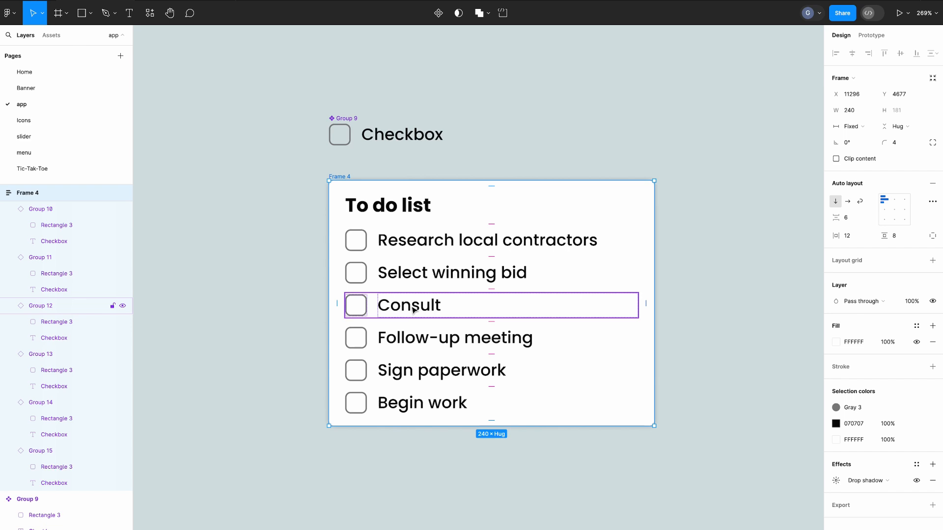
pyautogui.click(452, 272)
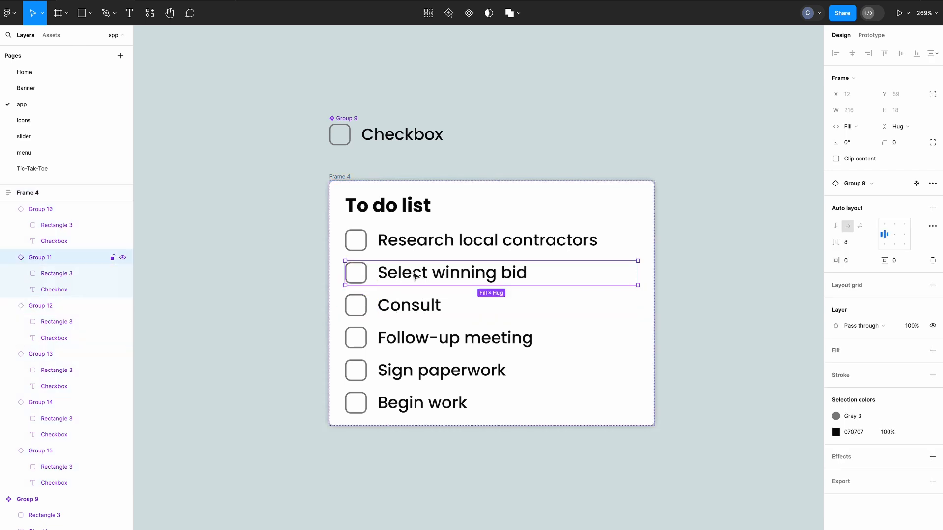
pyautogui.click(408, 305)
pyautogui.write('20')
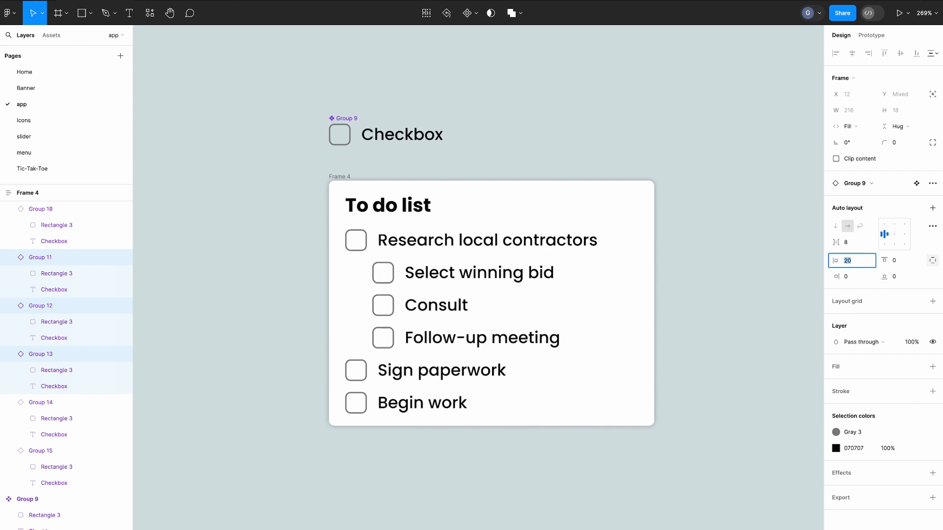
pyautogui.write('28')
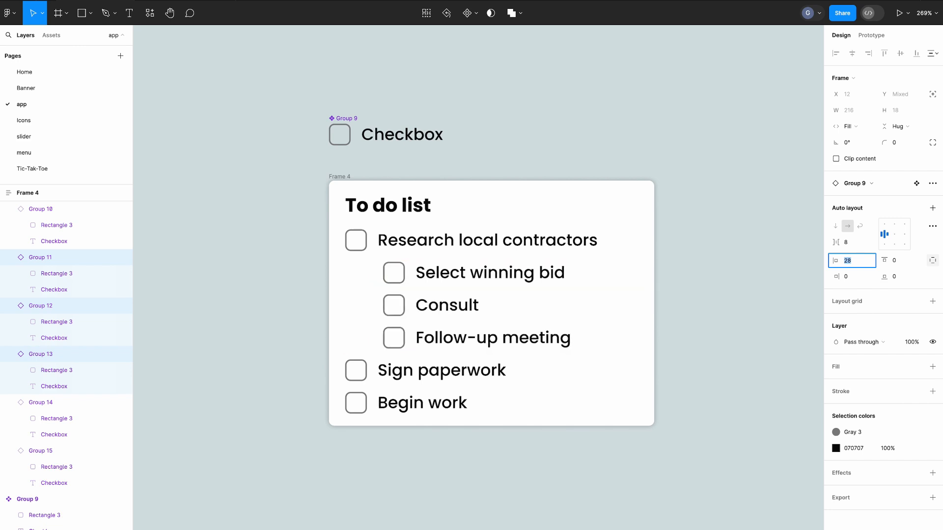
pyautogui.write('24')
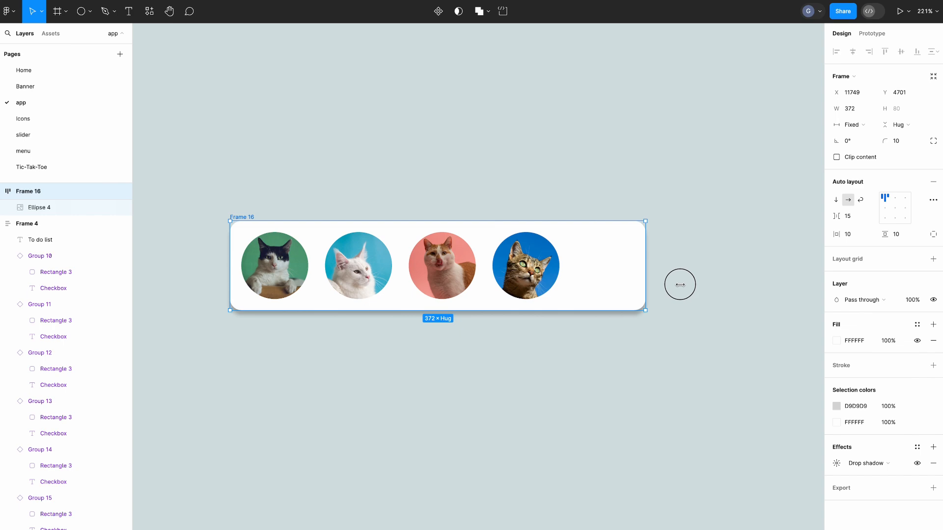
# Set the cat photos' gap to auto and drag the card's width to spread them evenly.
pyautogui.moveTo(645, 266); pyautogui.dragTo(666, 266)
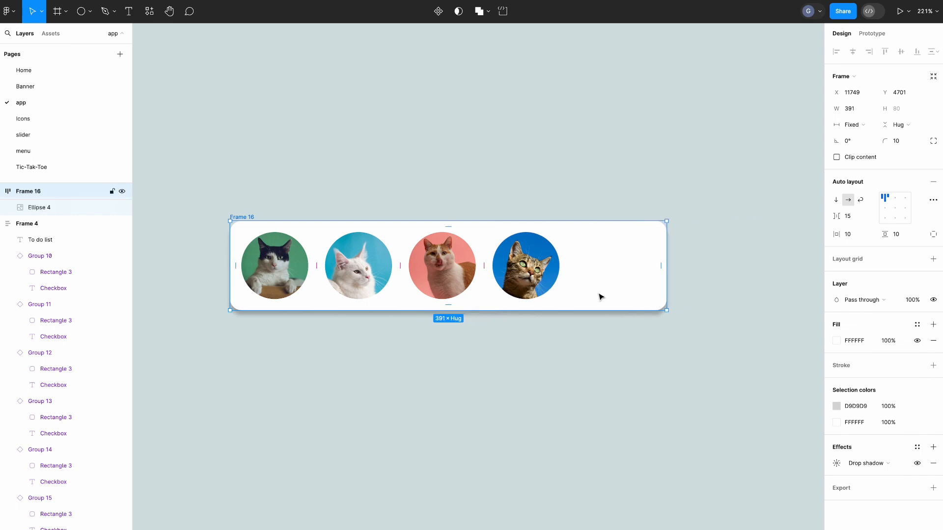
pyautogui.click(848, 216)
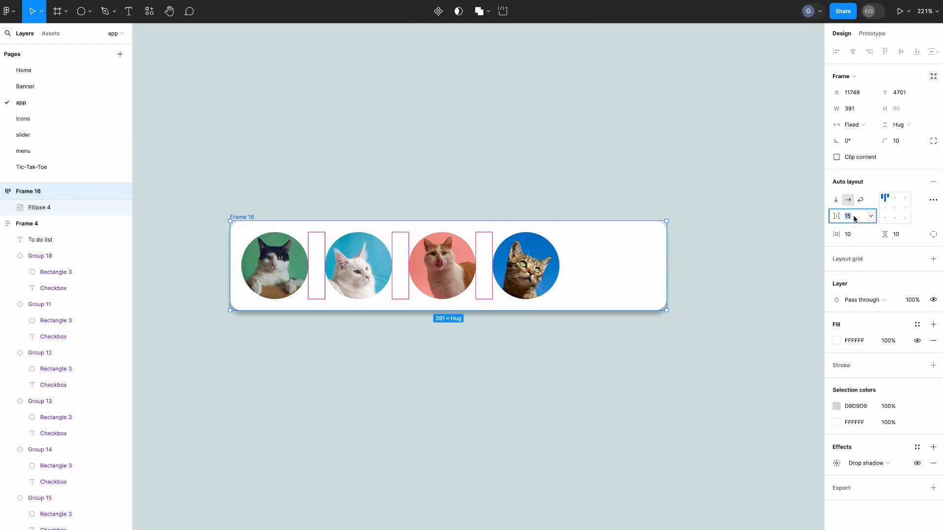
pyautogui.write('auto')
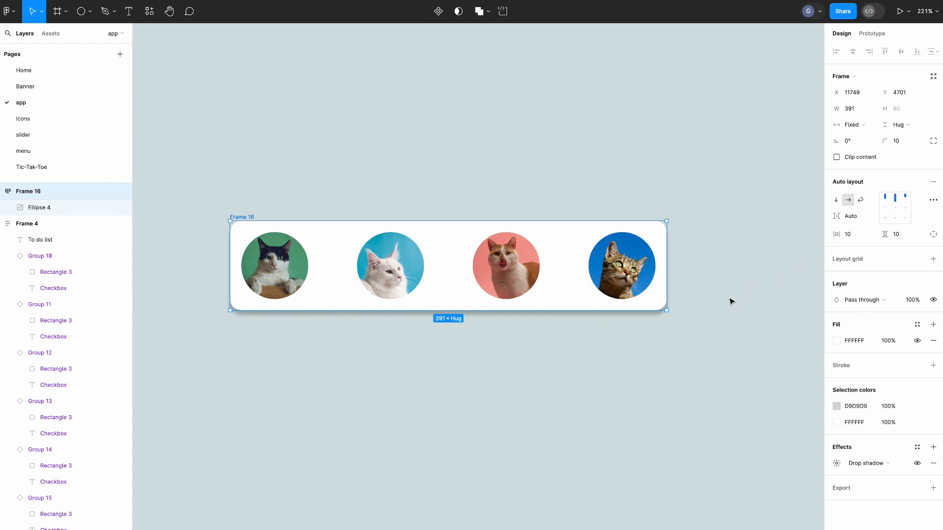
pyautogui.moveTo(667, 294); pyautogui.dragTo(705, 294)
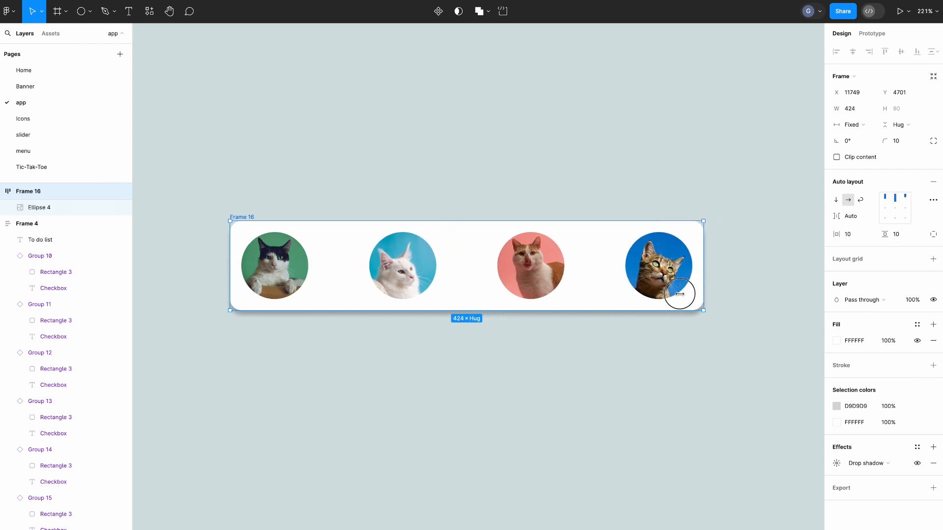
pyautogui.moveTo(702, 294); pyautogui.dragTo(461, 294)
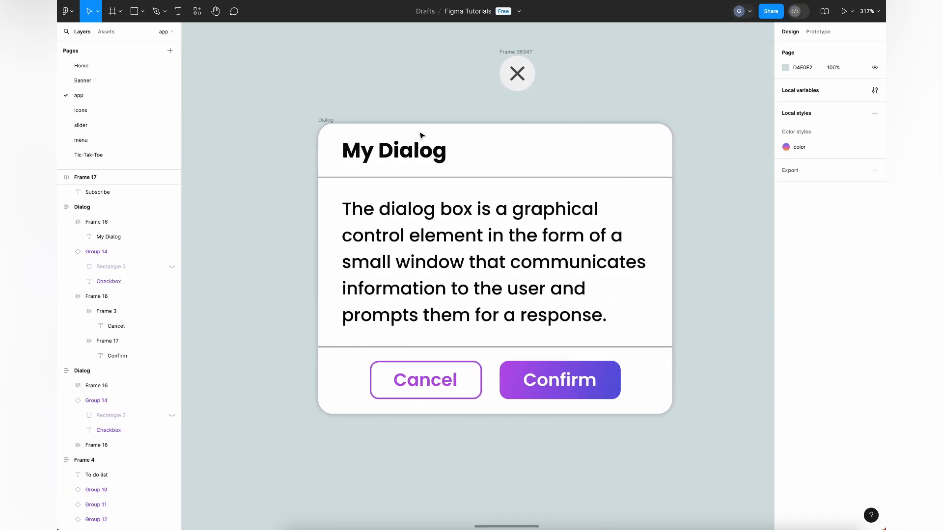
# Place the close button in a horizontal header row with auto gap beside the My Dialog title.
pyautogui.click(516, 73)
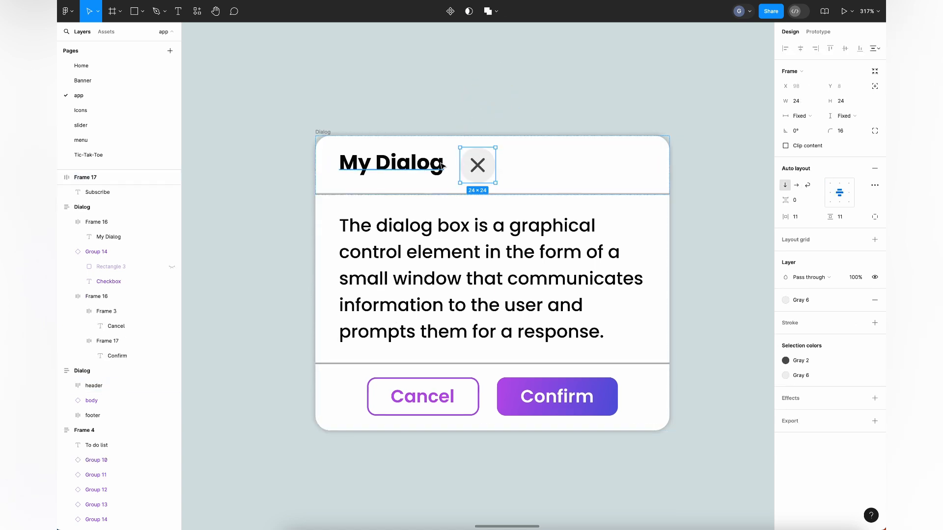
pyautogui.click(94, 386)
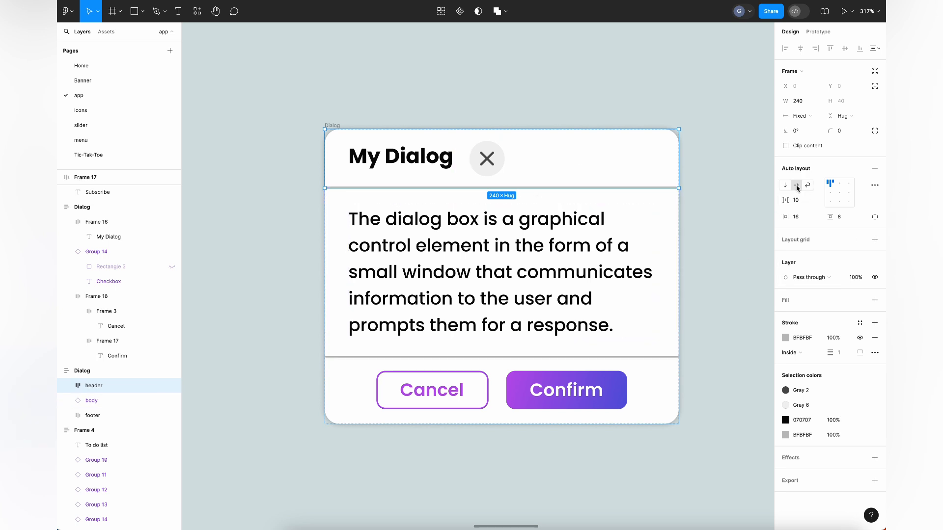
pyautogui.click(795, 185)
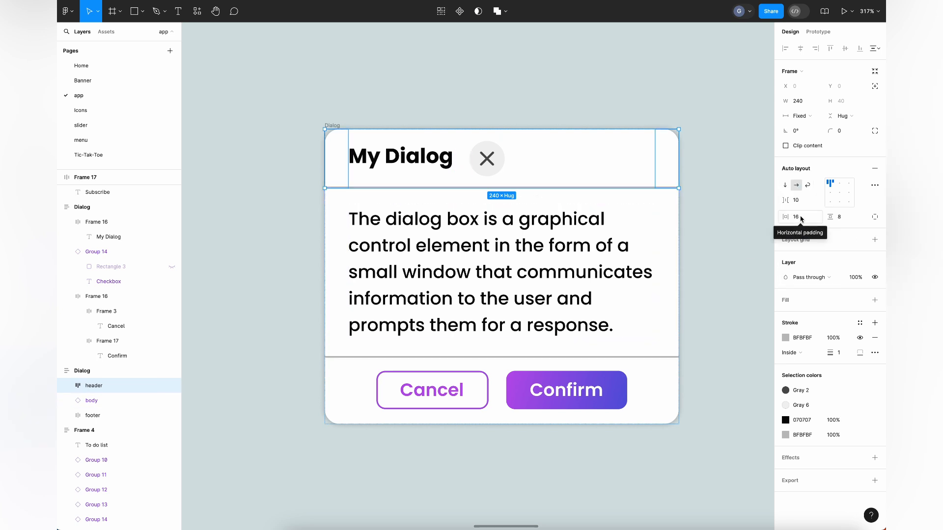
pyautogui.click(795, 200)
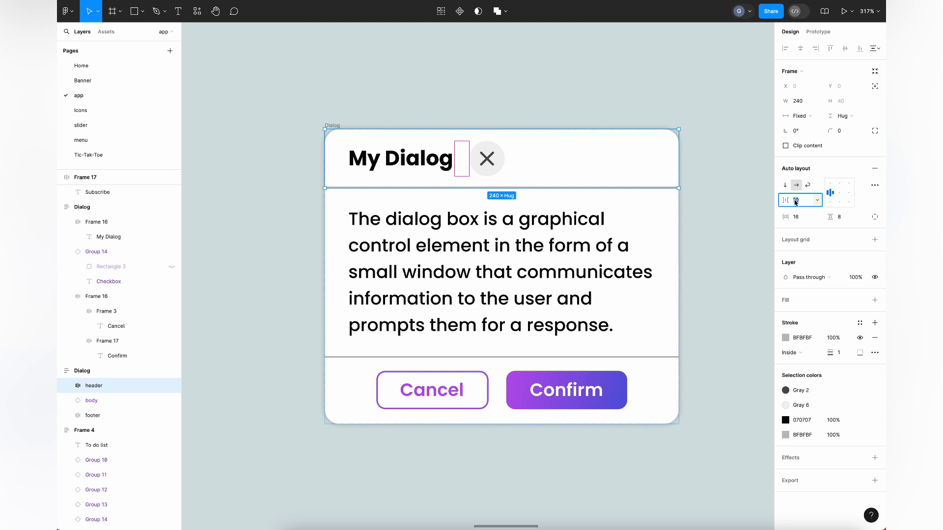
pyautogui.write('auto')
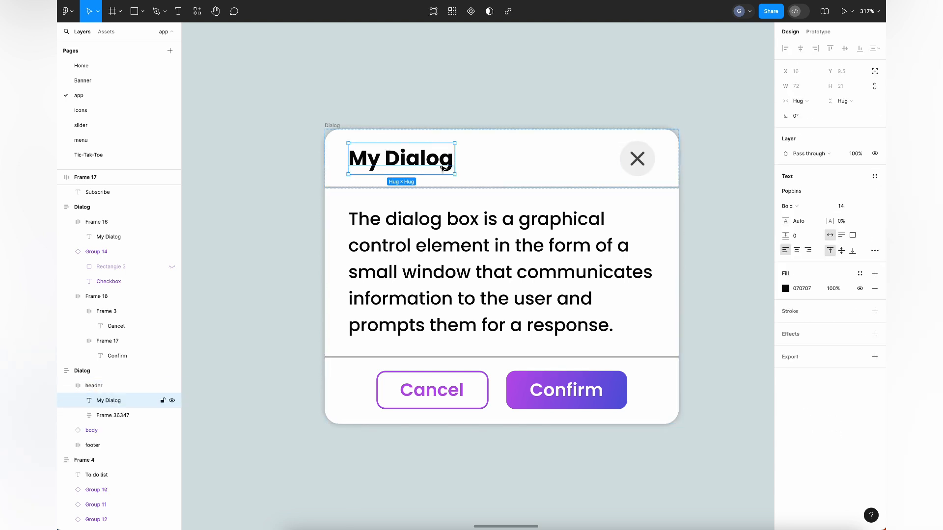
pyautogui.doubleClick(400, 158)
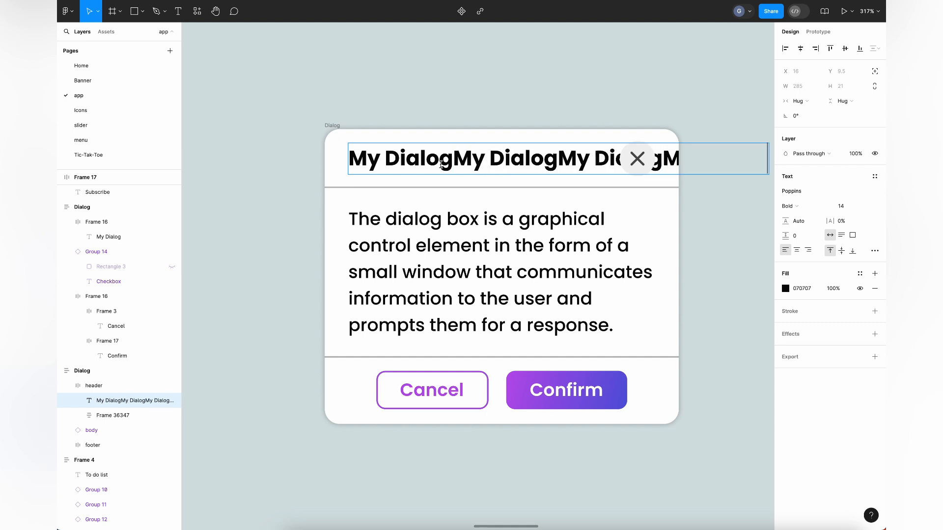
pyautogui.click(443, 159)
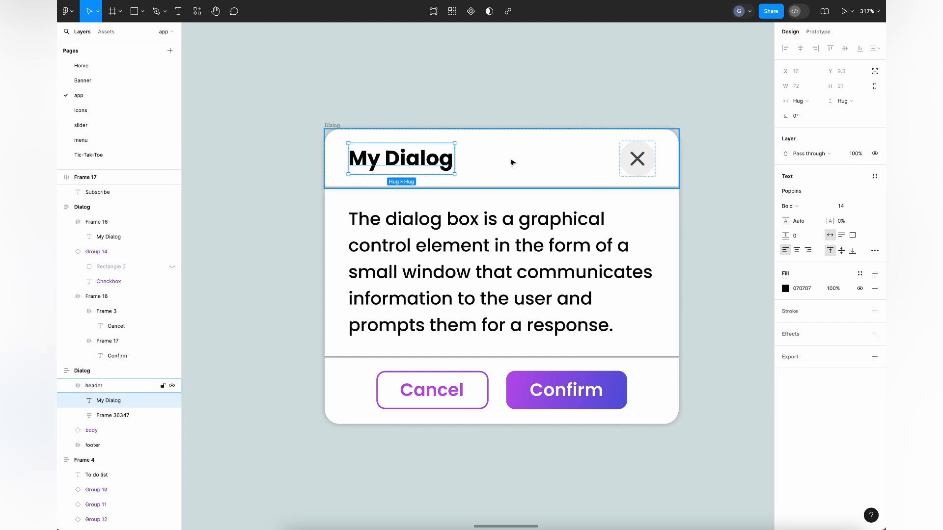
# Set the My Dialog title's horizontal resizing to Fill container so it spans the header.
pyautogui.click(797, 100)
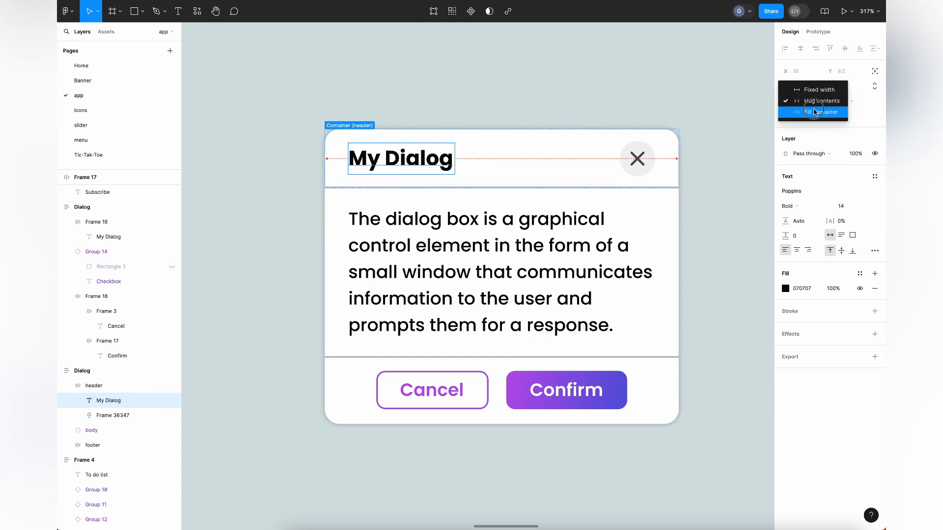
pyautogui.click(823, 112)
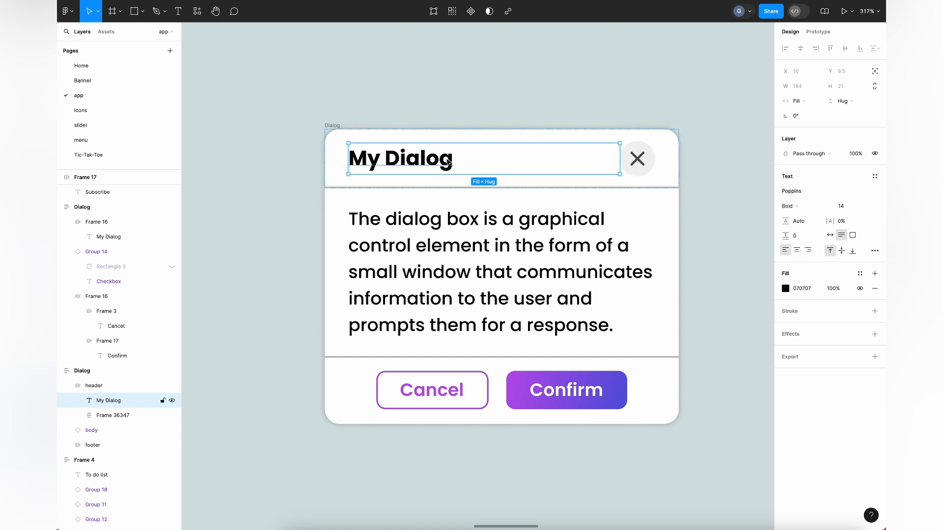
pyautogui.doubleClick(401, 159)
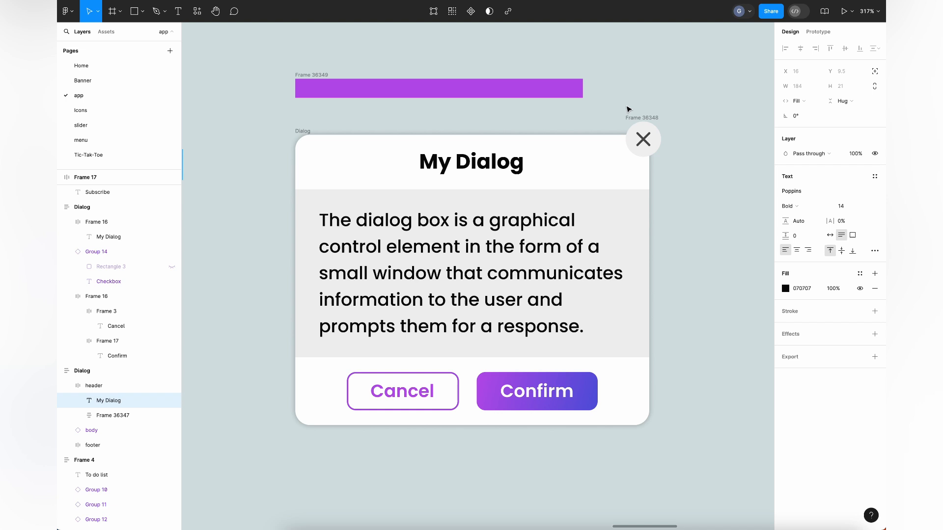
# Place the close button on the purple bar and move the bar onto the dialog's top edge.
pyautogui.click(642, 139)
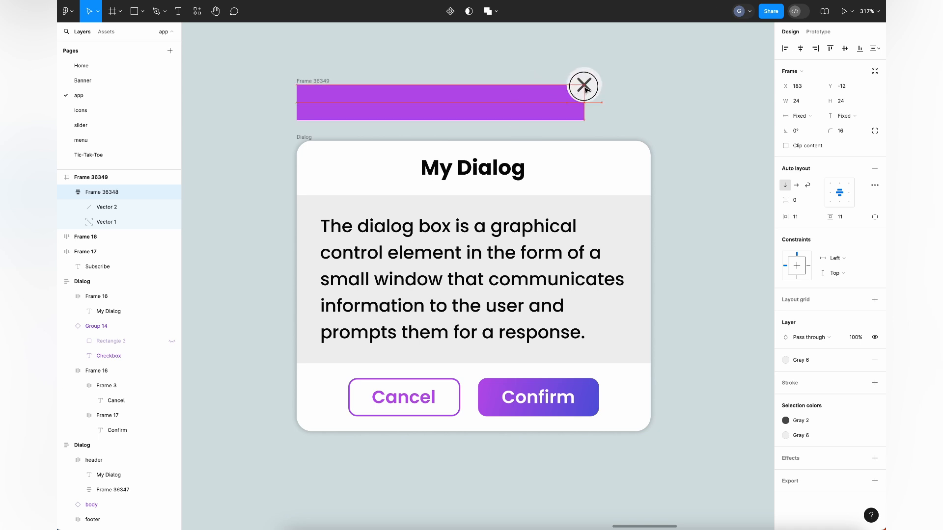
pyautogui.click(835, 273)
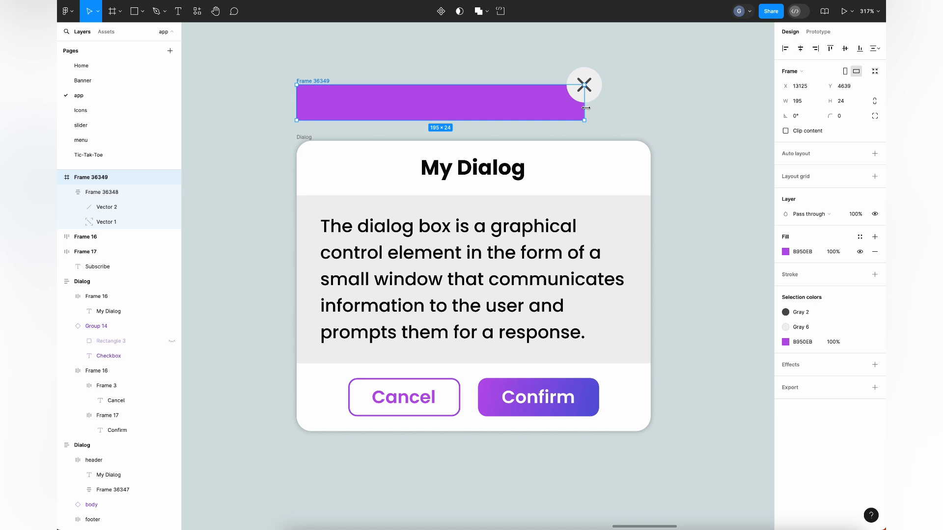
pyautogui.moveTo(584, 104); pyautogui.dragTo(520, 105)
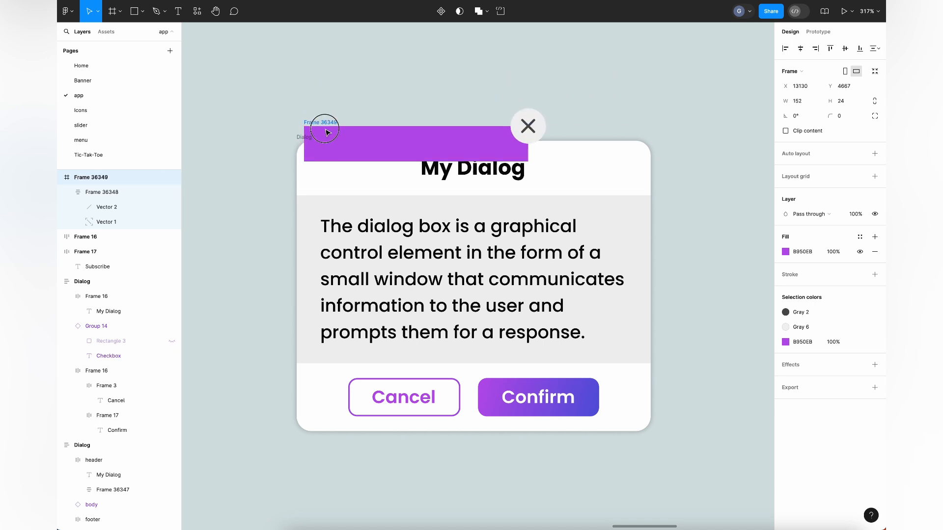
pyautogui.click(813, 116)
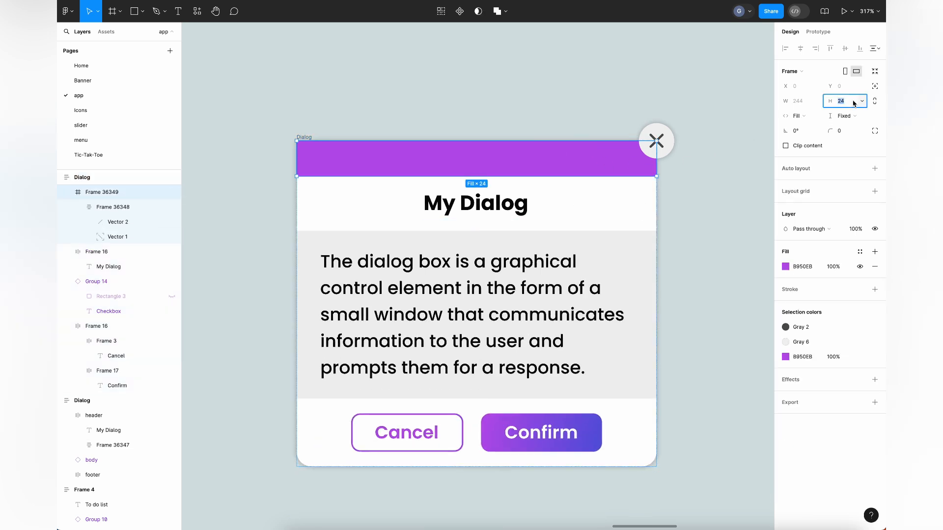
pyautogui.write('0')
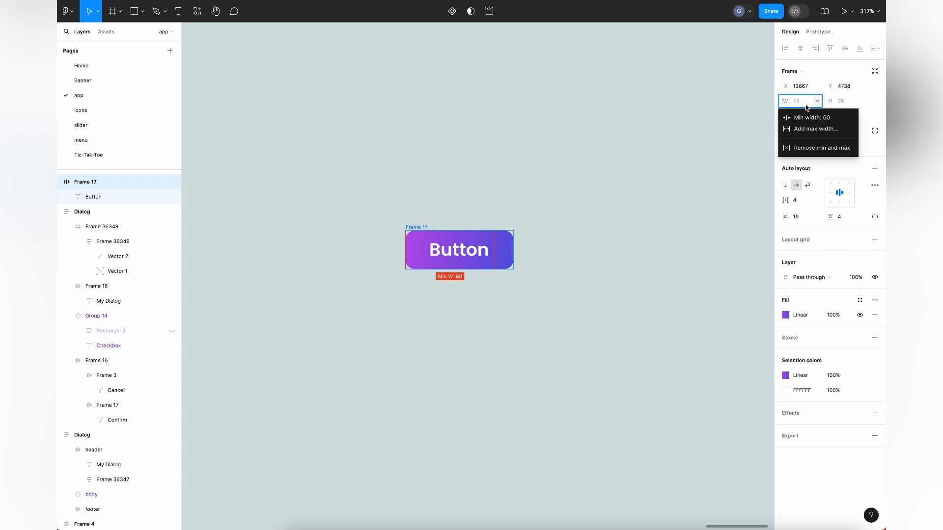
# Give the button a minimum width of 60 and center its label text.
pyautogui.click(811, 117)
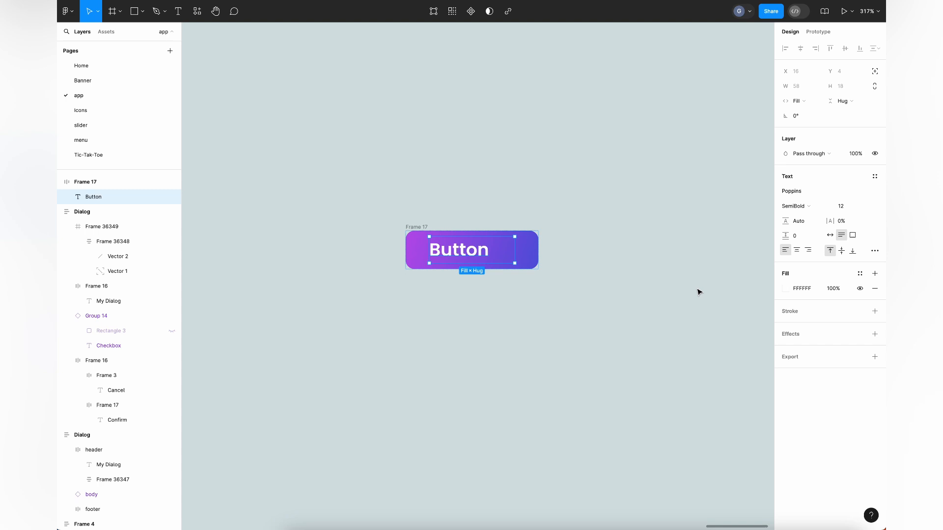
pyautogui.click(796, 250)
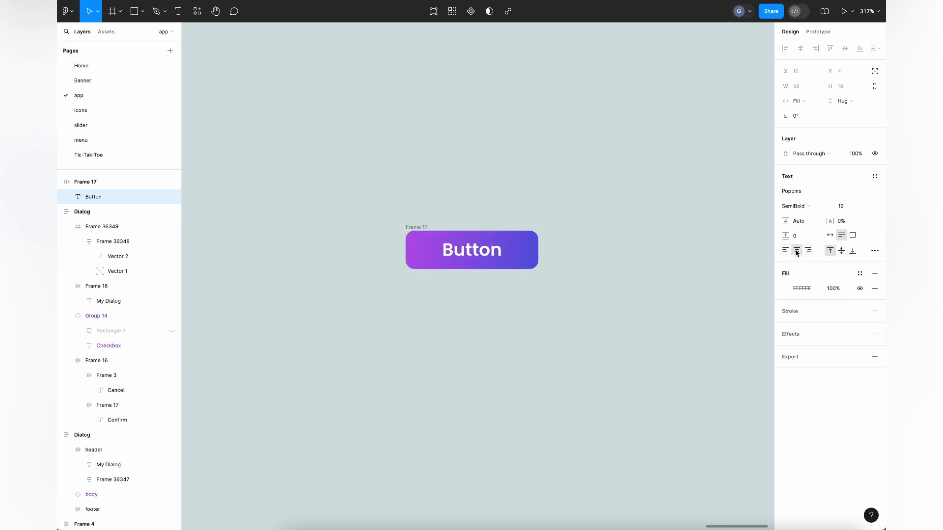
pyautogui.click(471, 249)
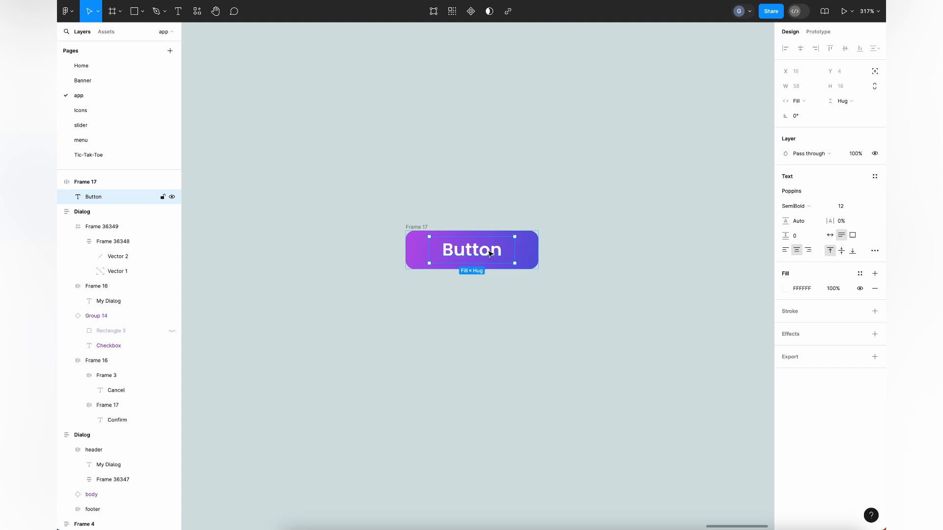
# Retype the button label through Okay and Nice to read Cool.
pyautogui.write('O')
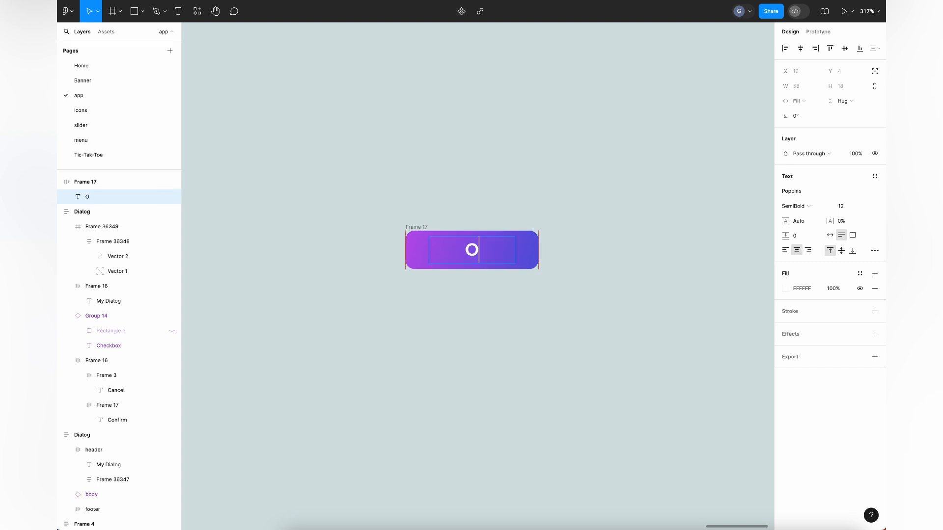
pyautogui.write('Okay, Looks')
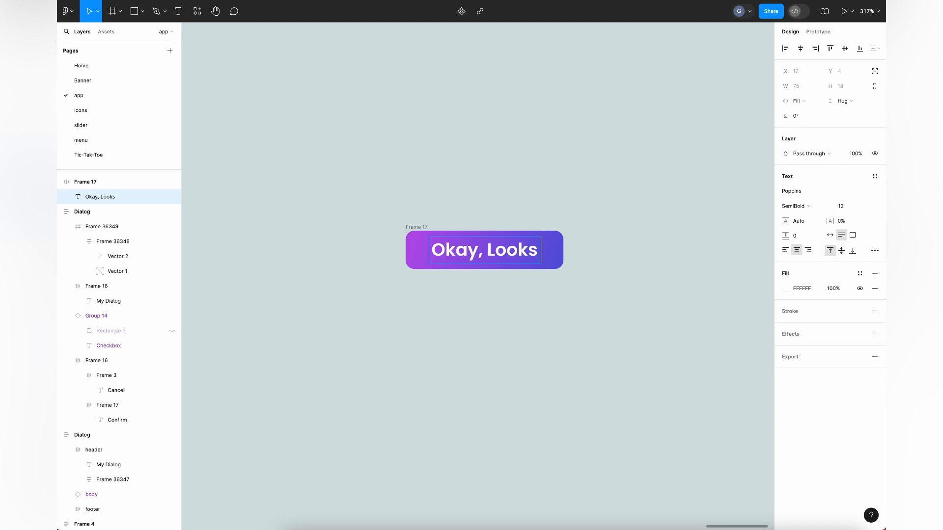
pyautogui.write('Nice')
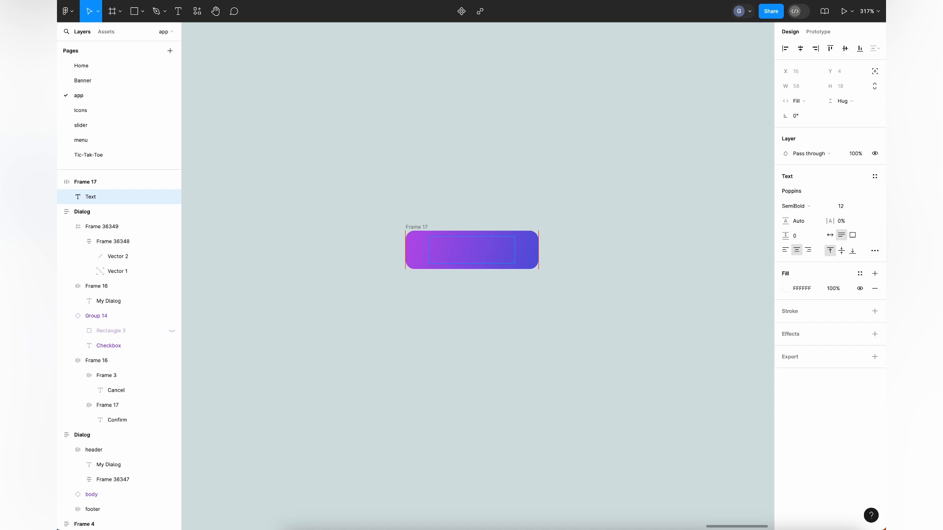
pyautogui.write('cool')
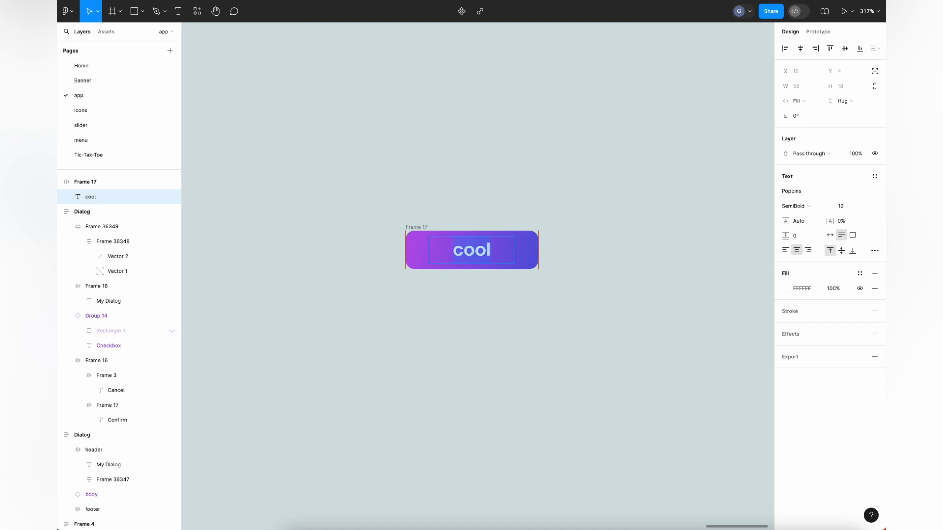
pyautogui.write('Cool')
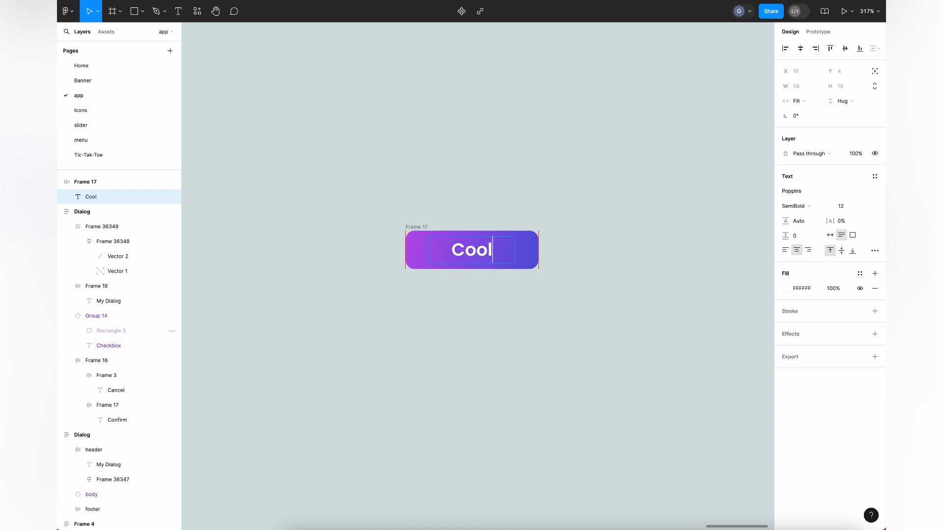